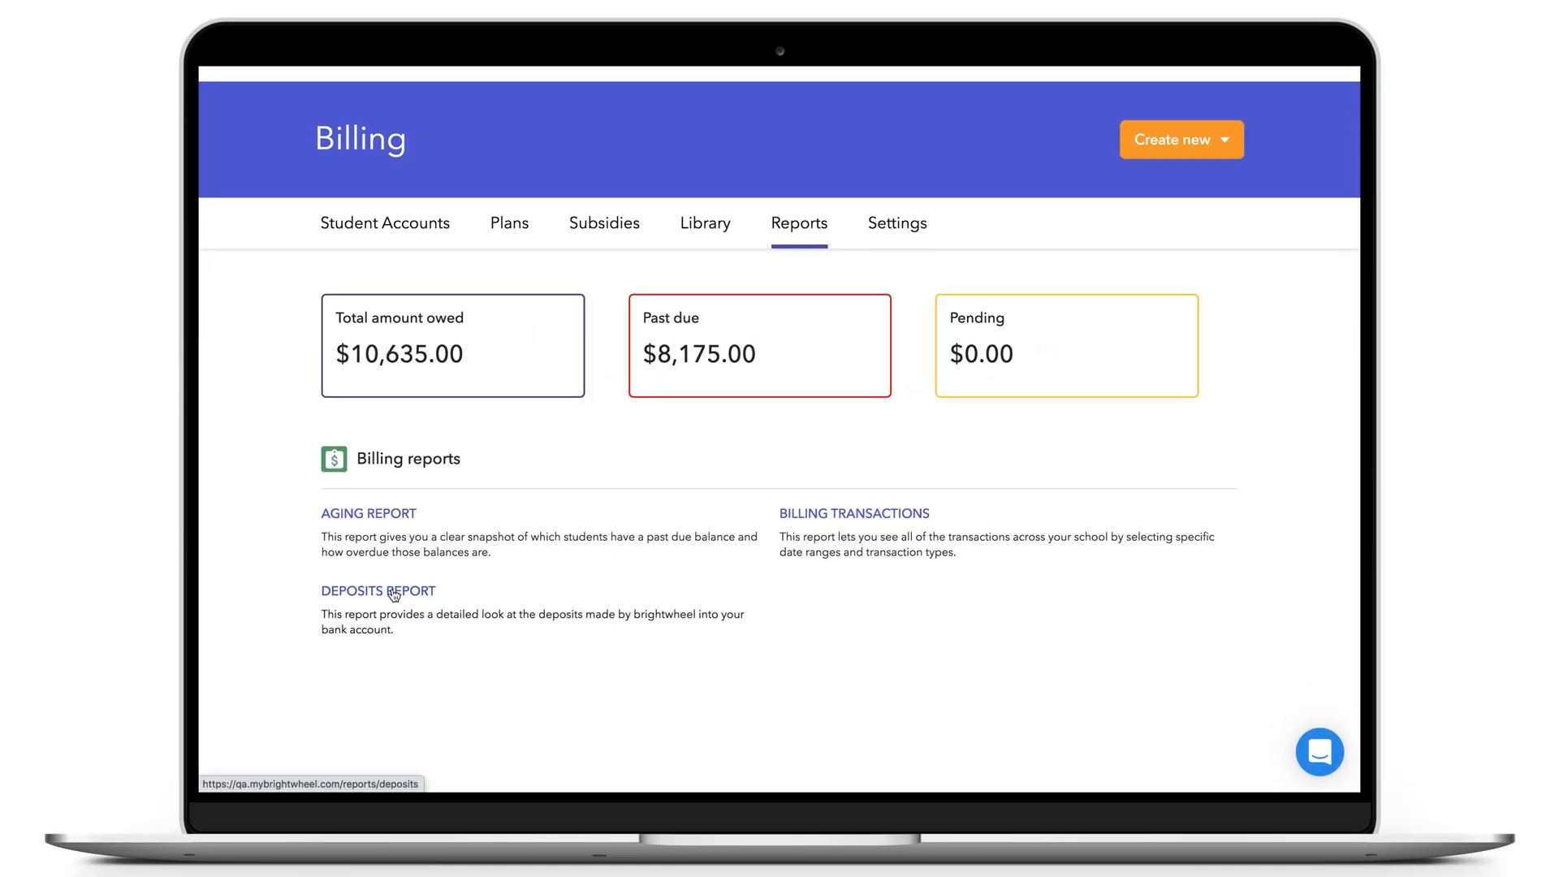
Step: Open the Deposits Report from the Billing reports list
left_click(377, 592)
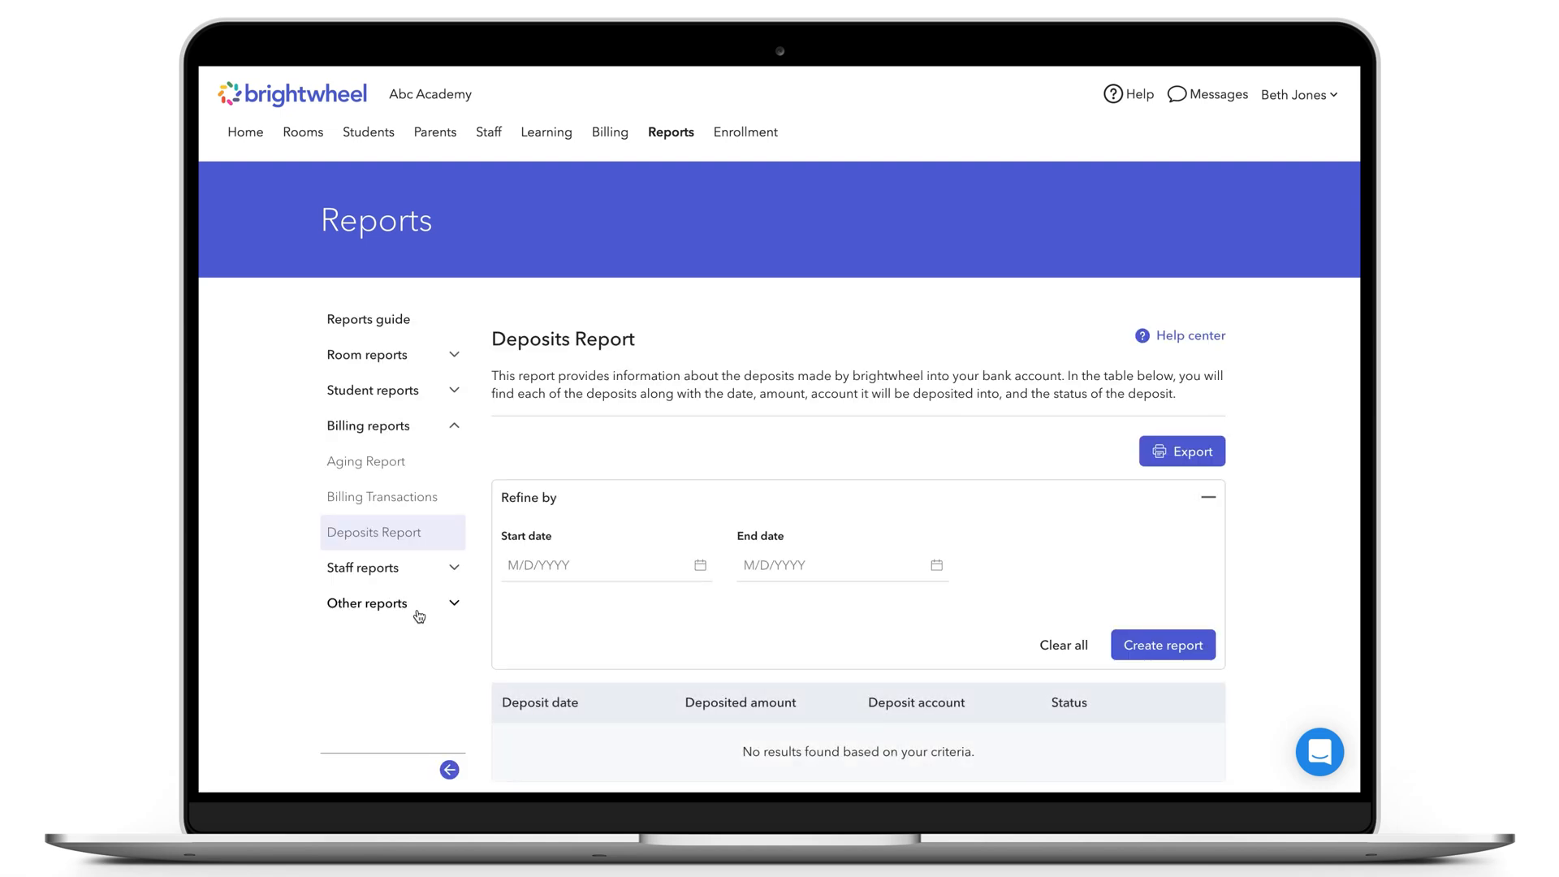
scroll("down", 3)
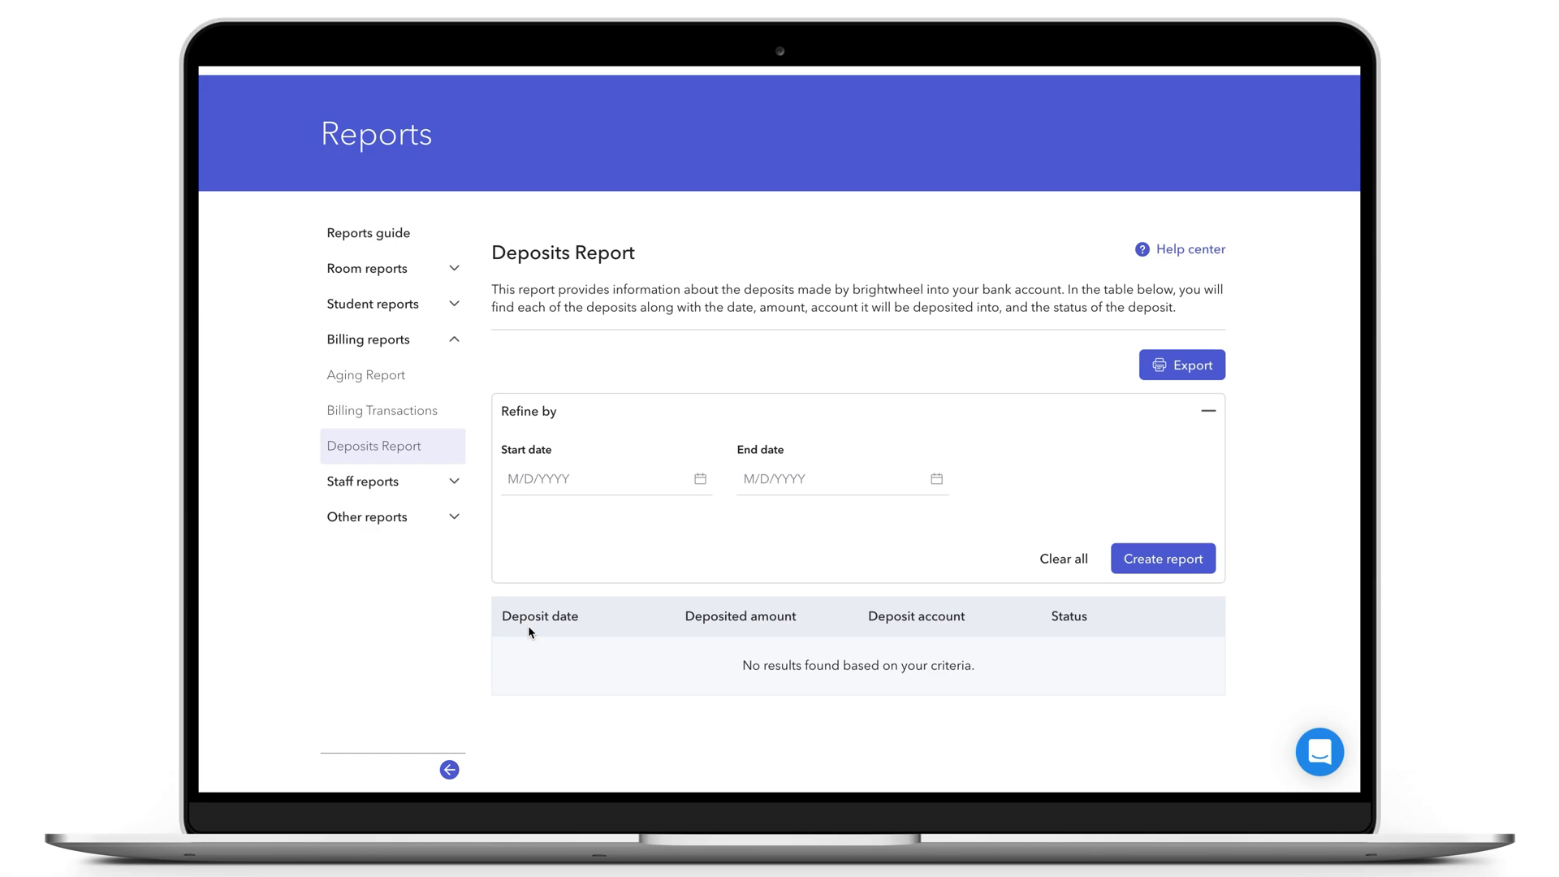
mouse_move(597, 601)
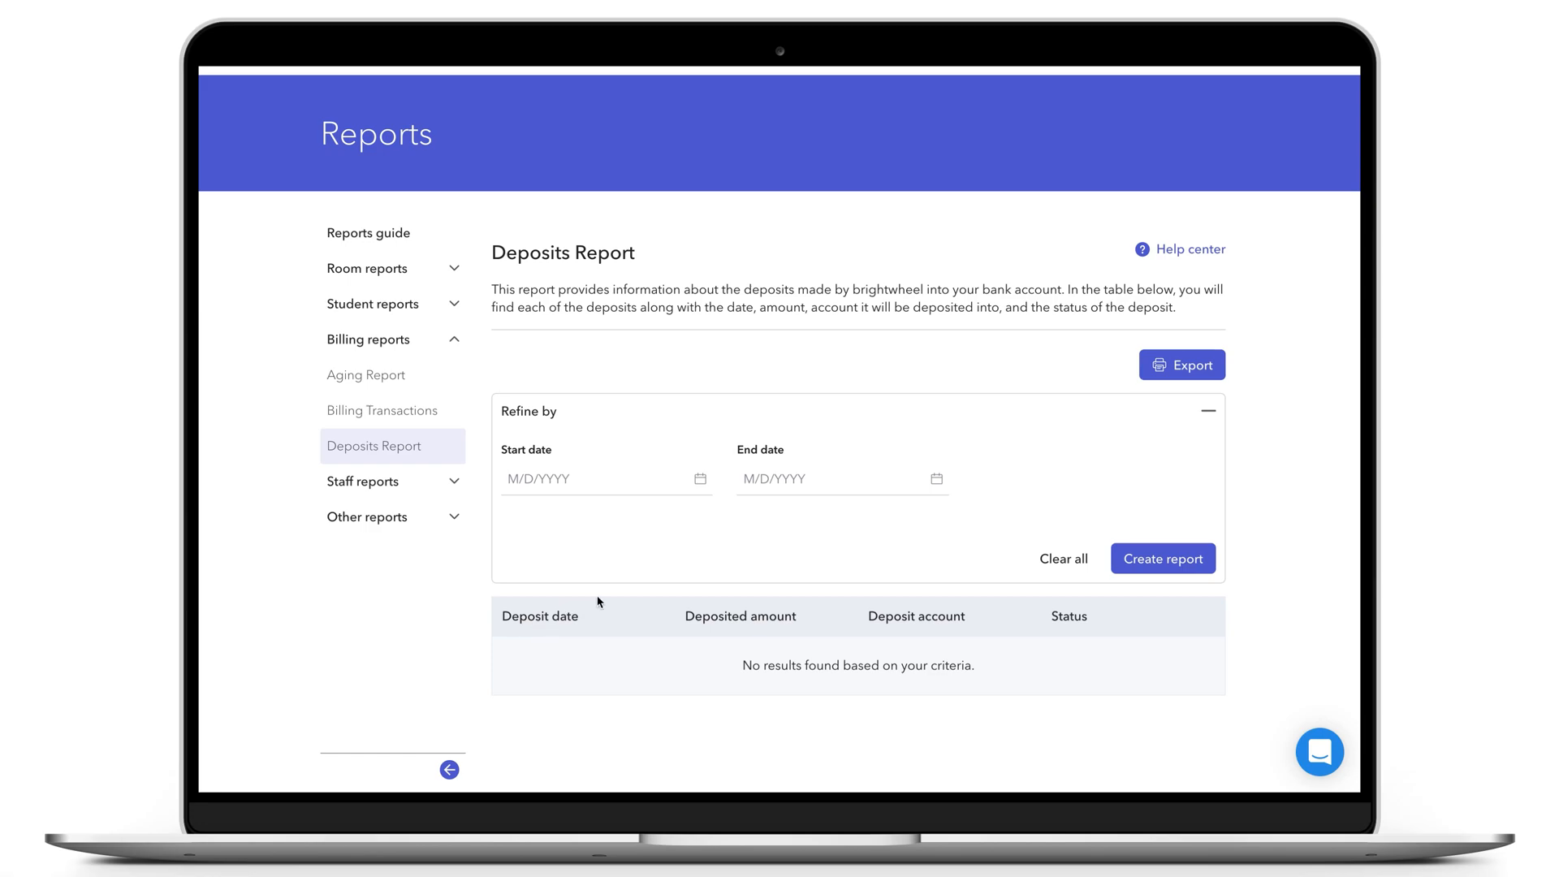
mouse_move(1179, 378)
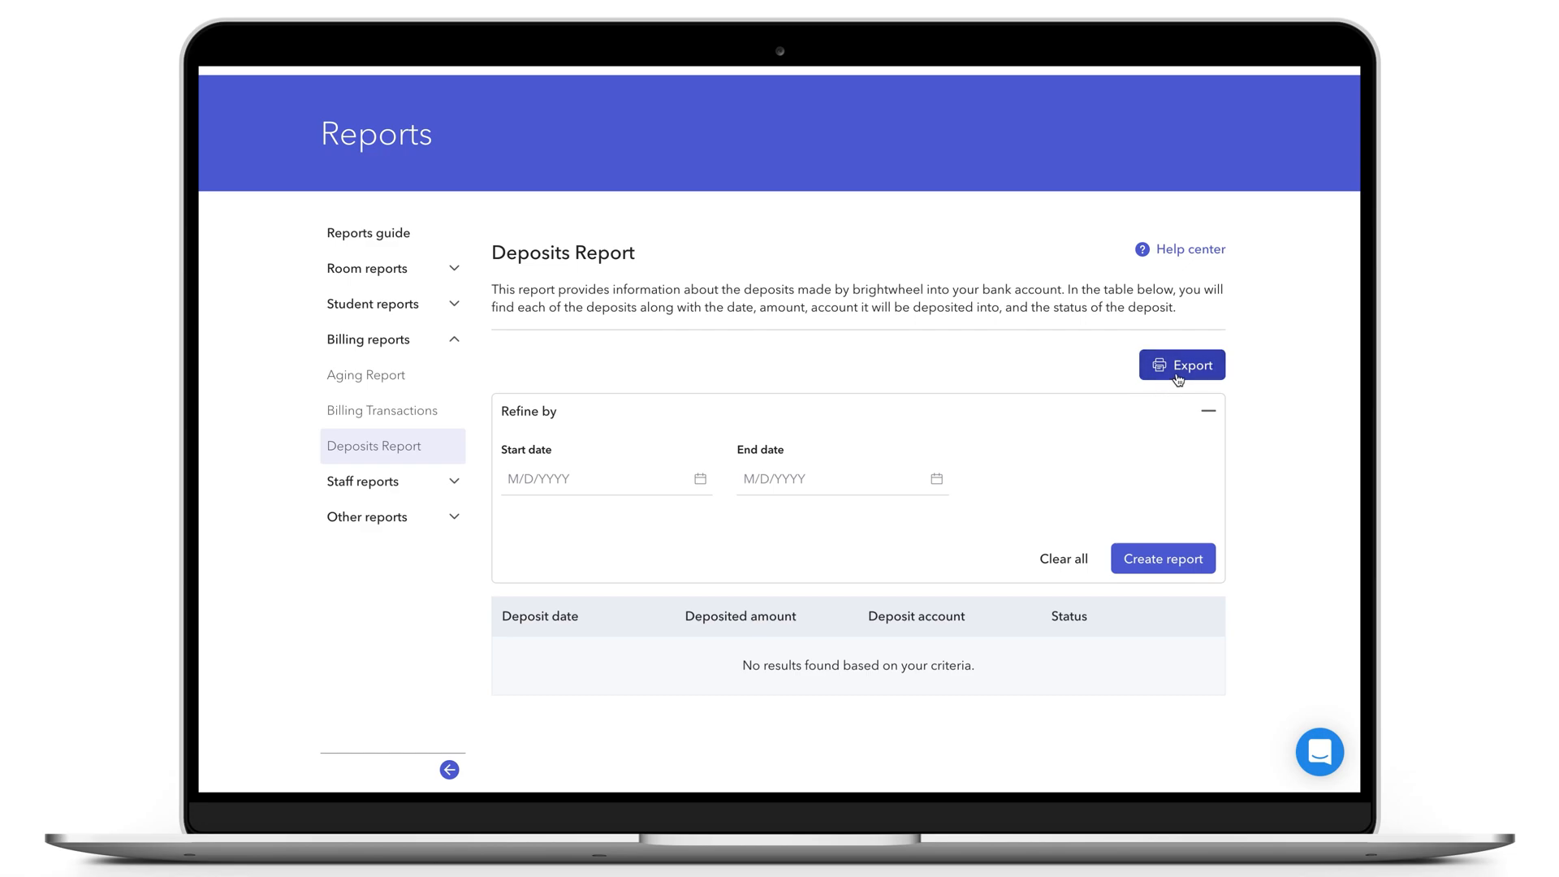
left_click(1183, 364)
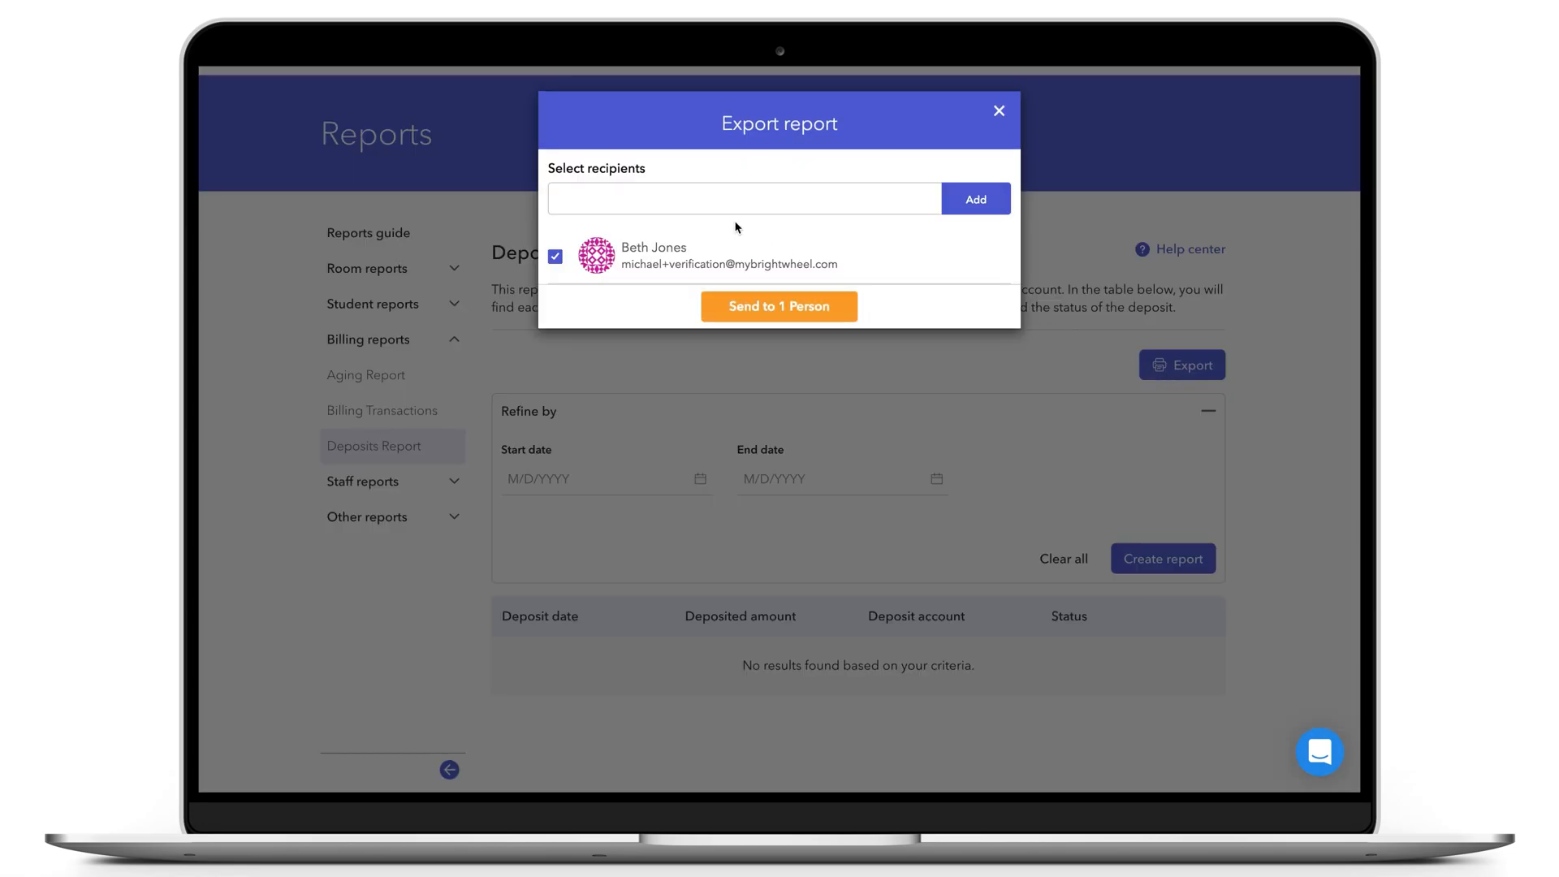
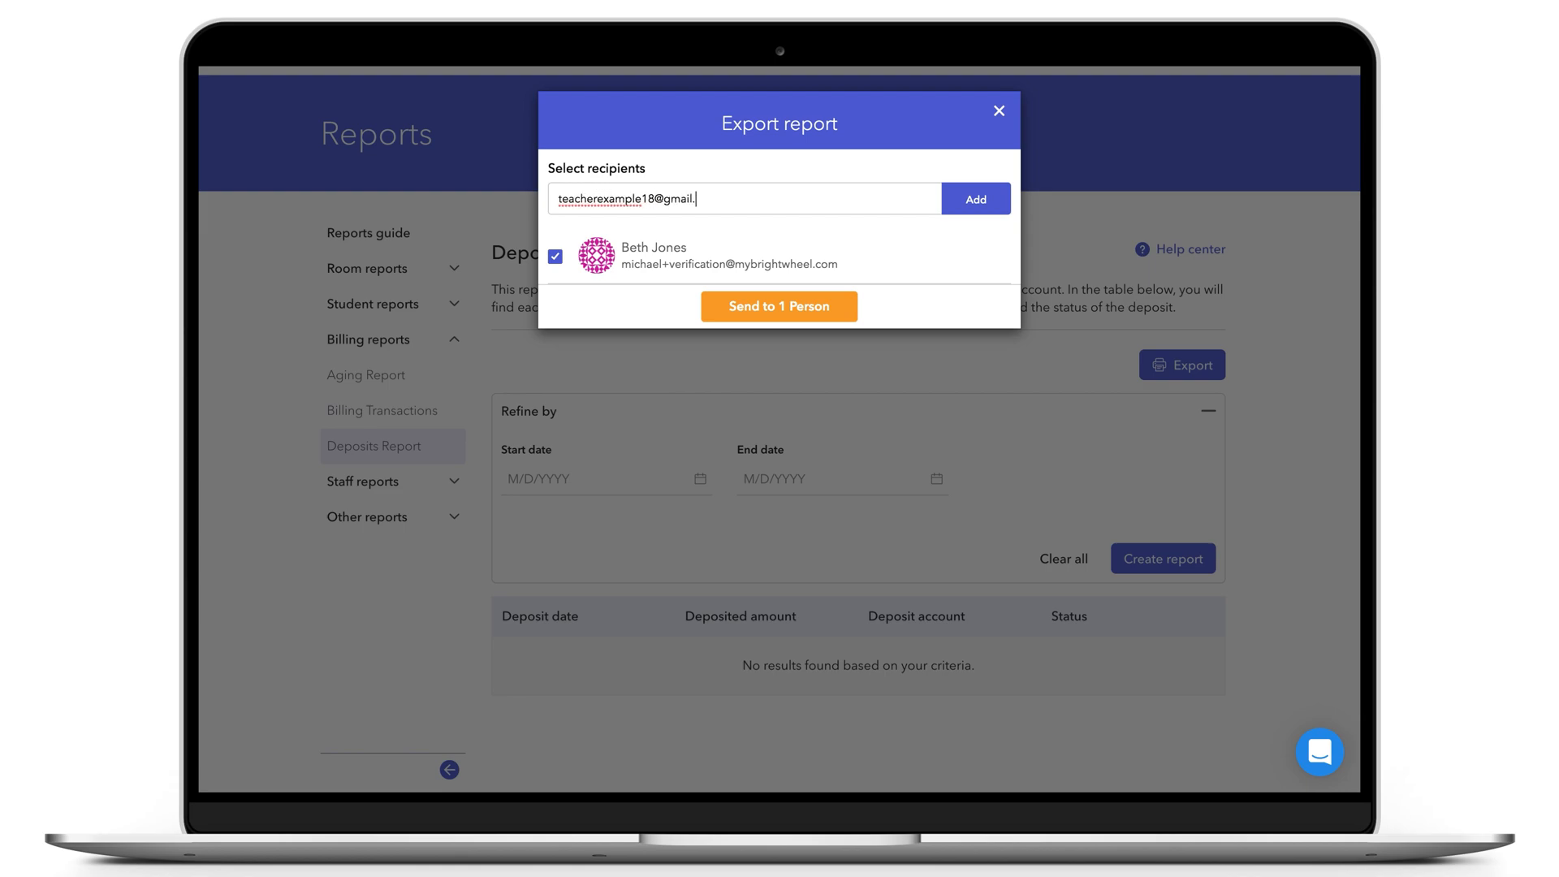
left_click(976, 198)
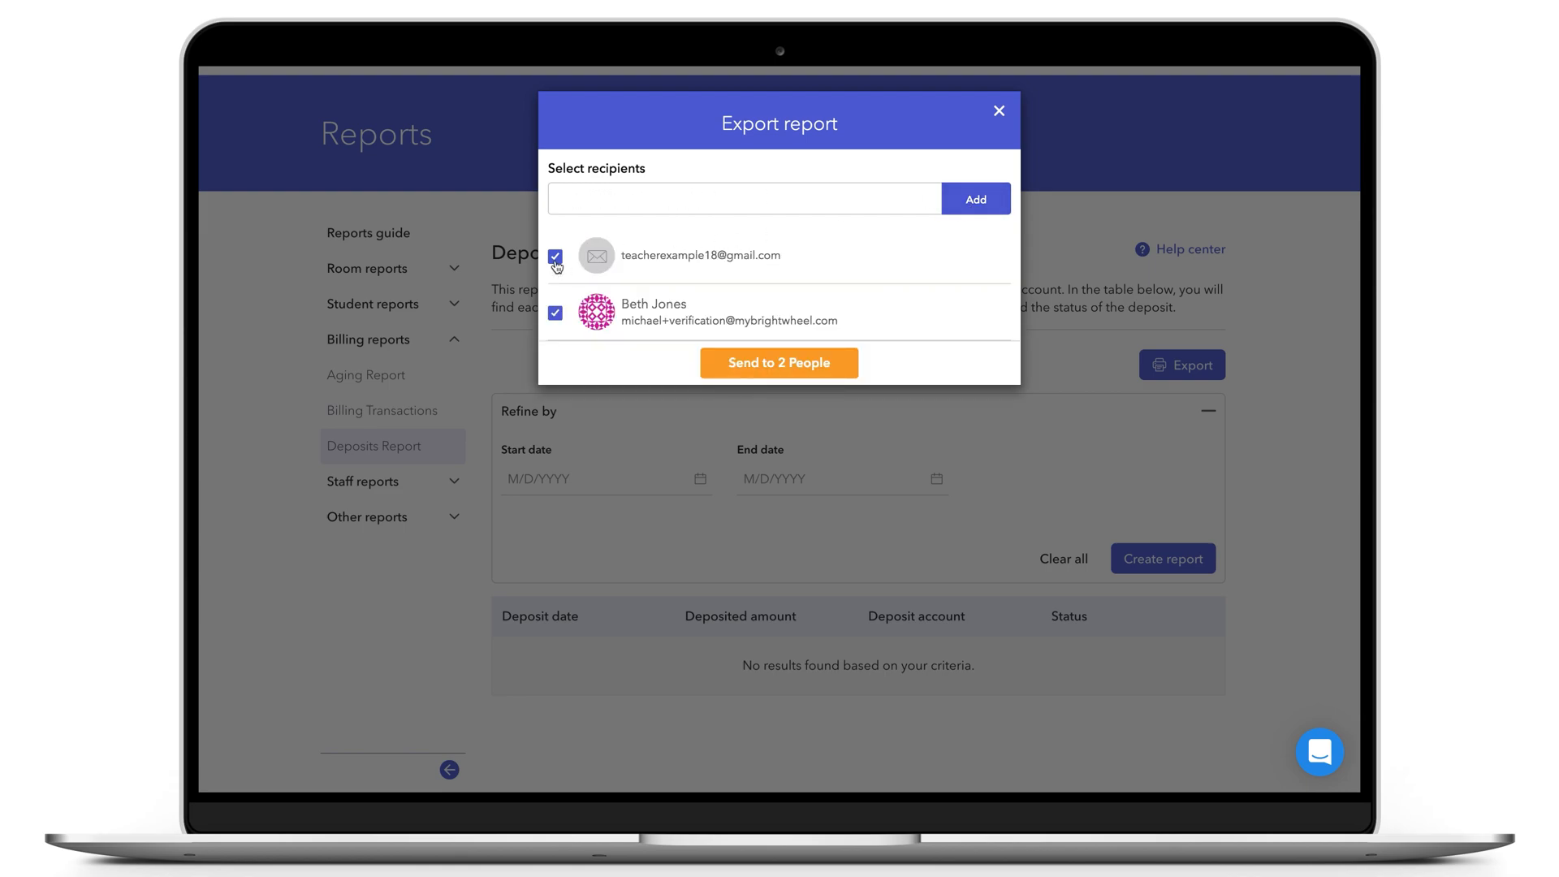
left_click(779, 362)
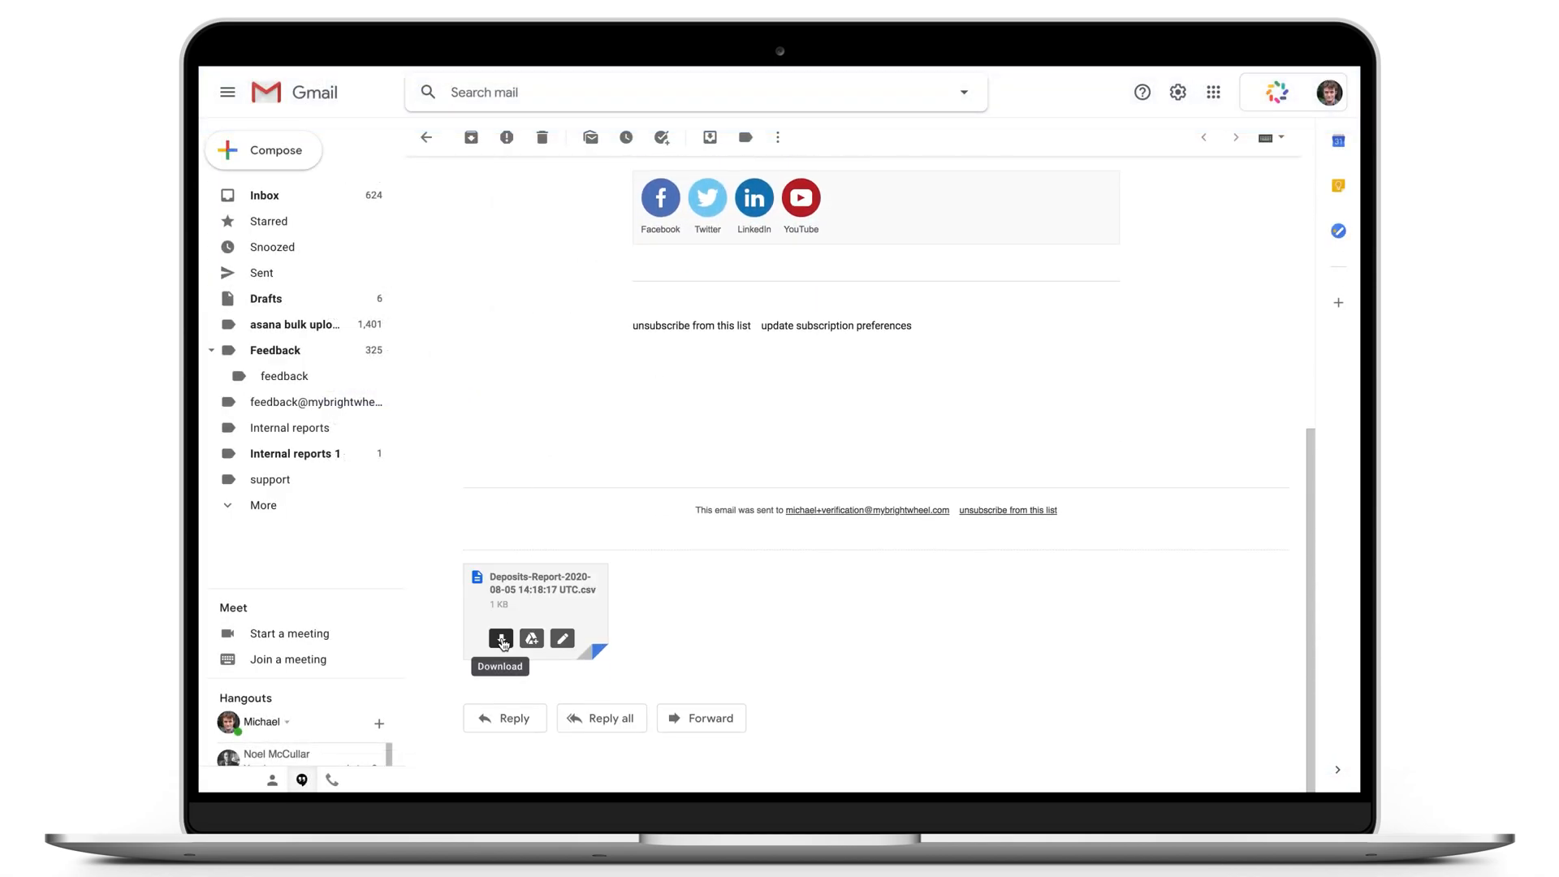
Step: Open the emailed deposits CSV attachment for preview in Gmail
left_click(500, 638)
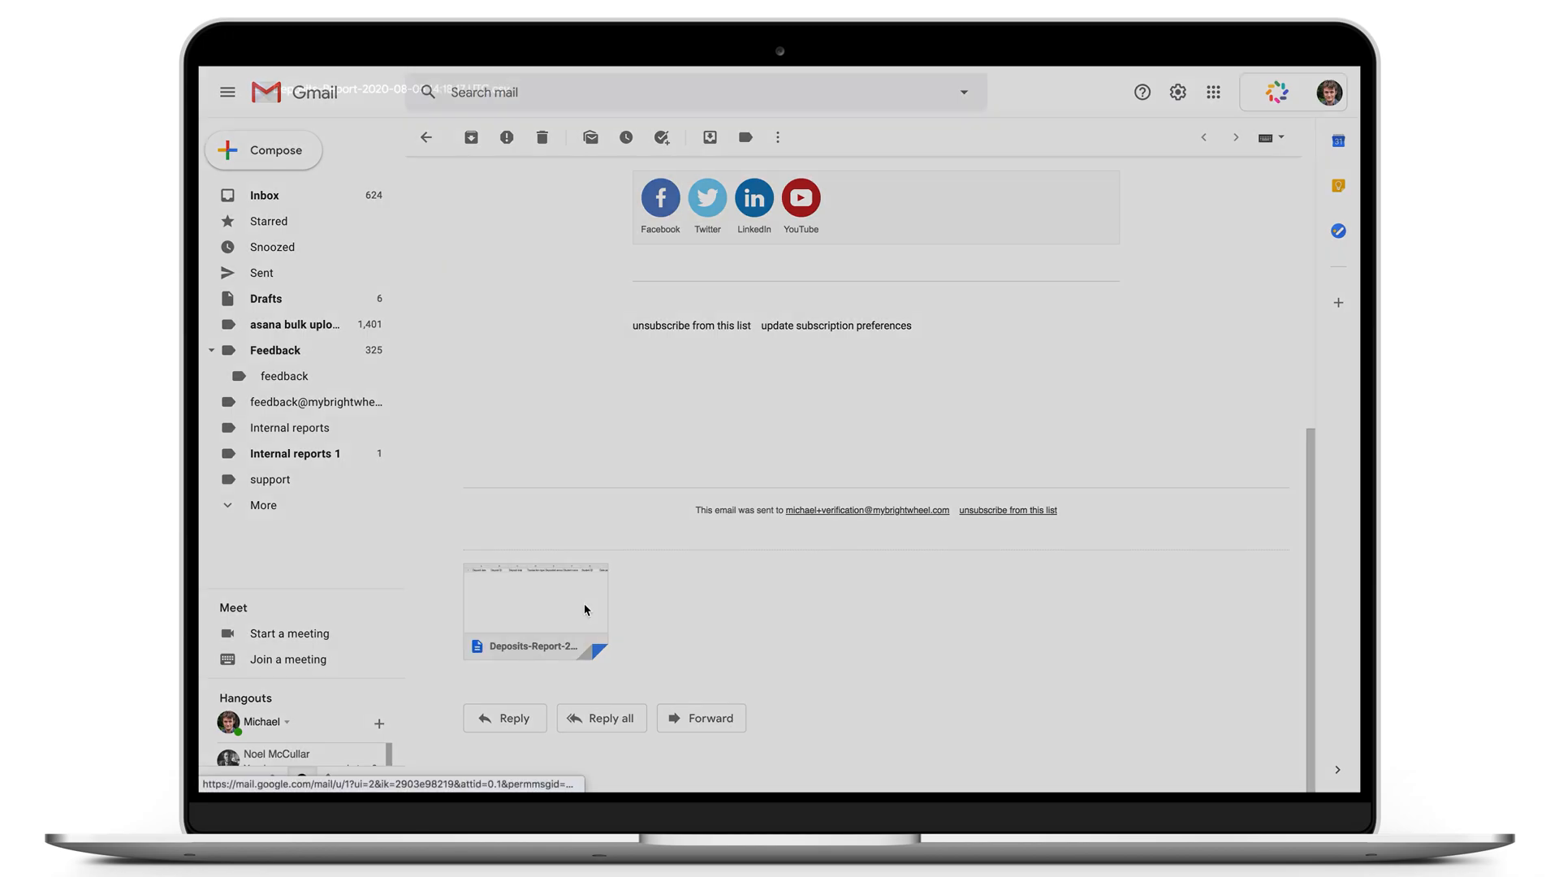
left_click(534, 609)
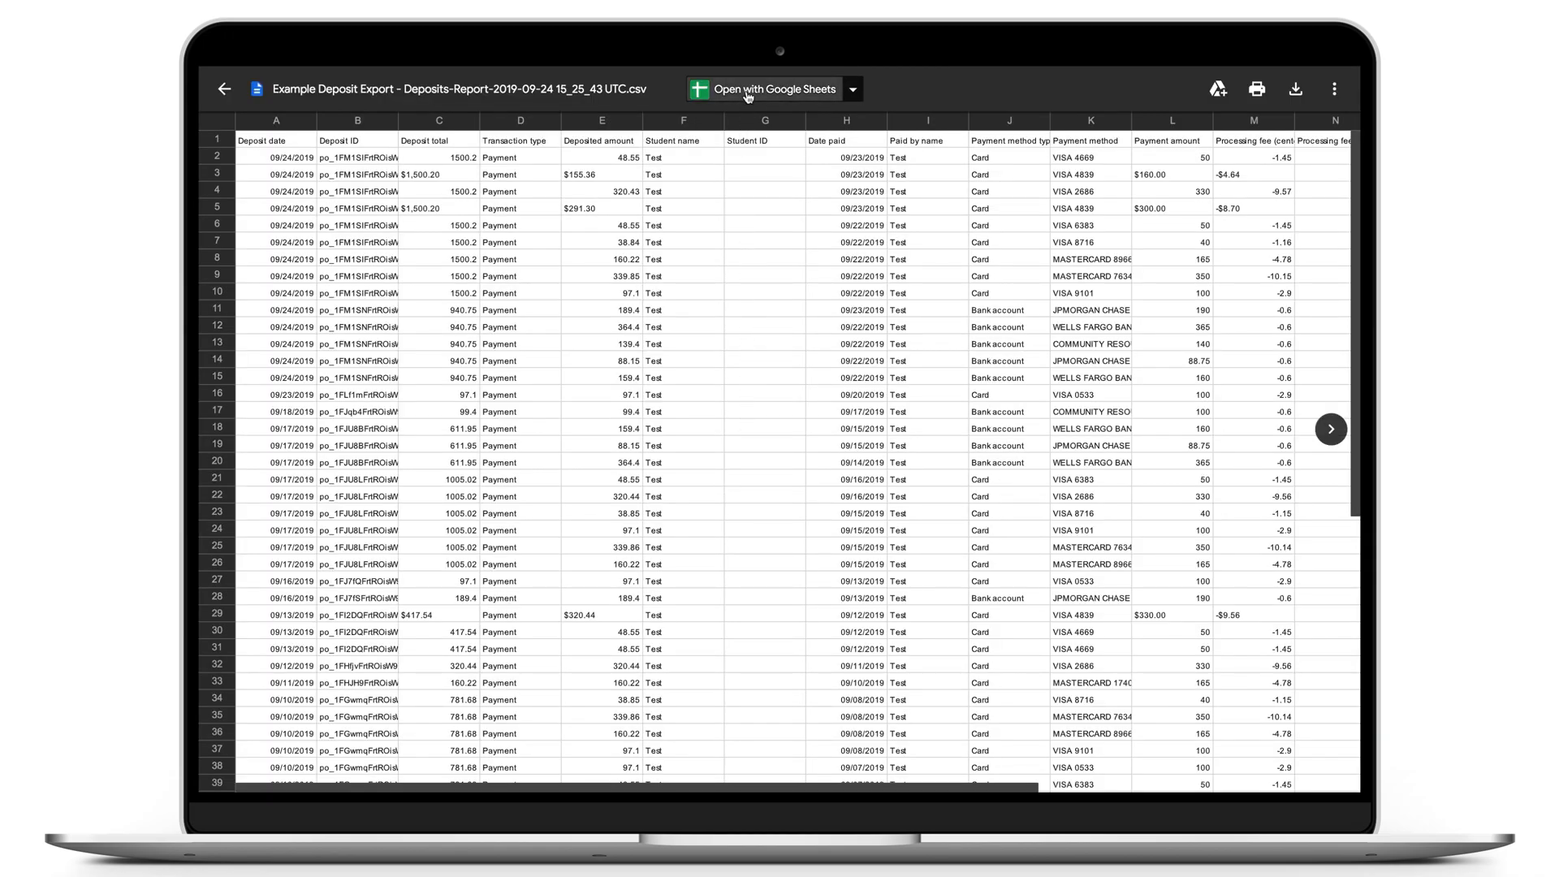
Step: Open the CSV in Google Sheets and review the Deposit total and Deposited amount columns
left_click(769, 89)
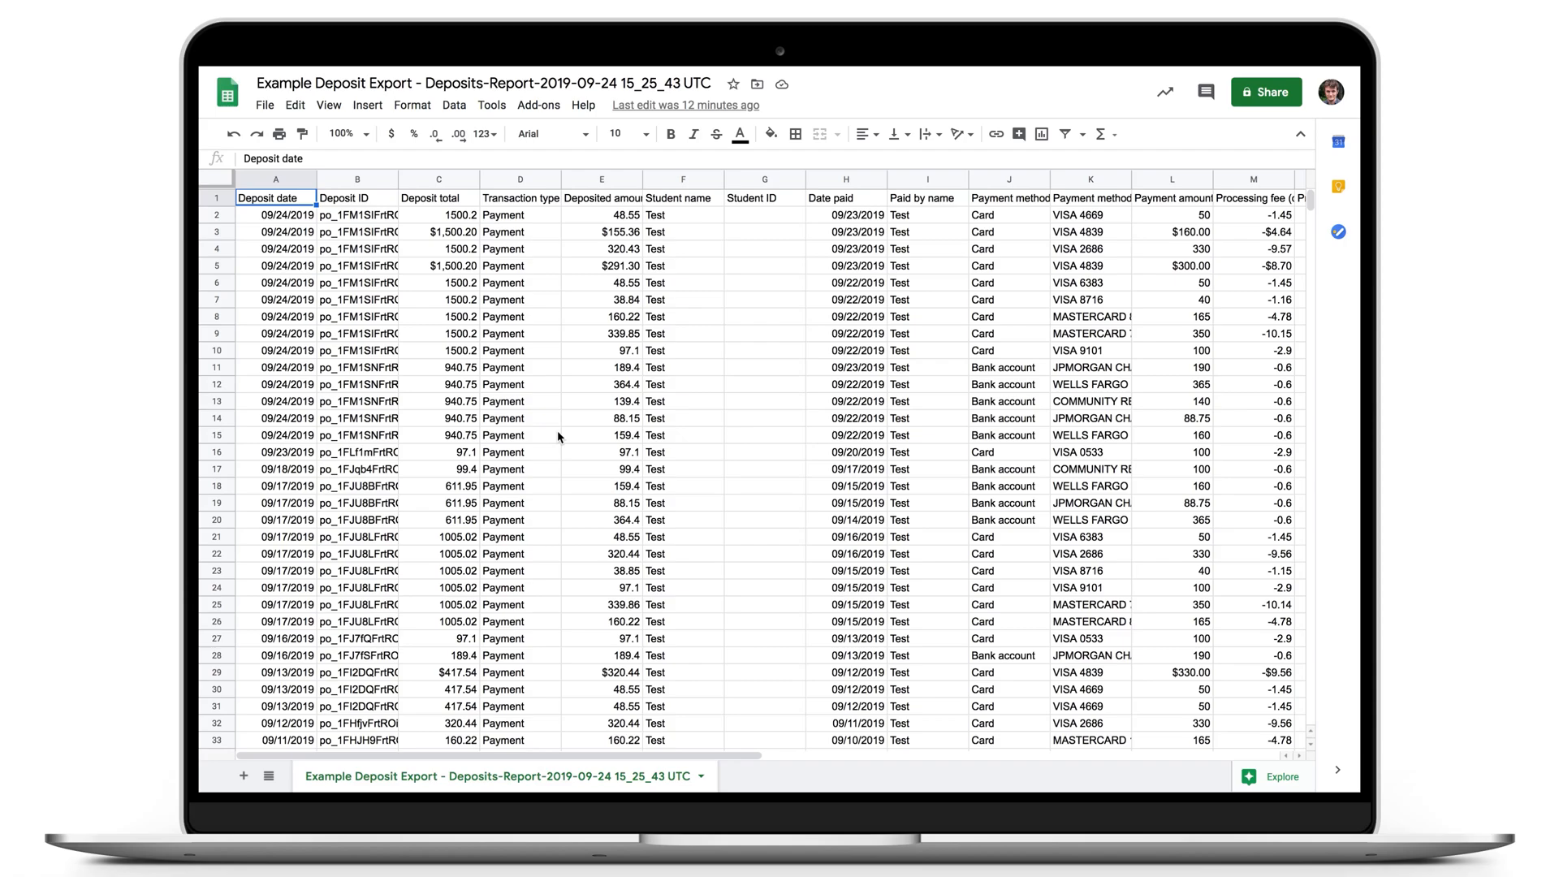
mouse_move(456, 206)
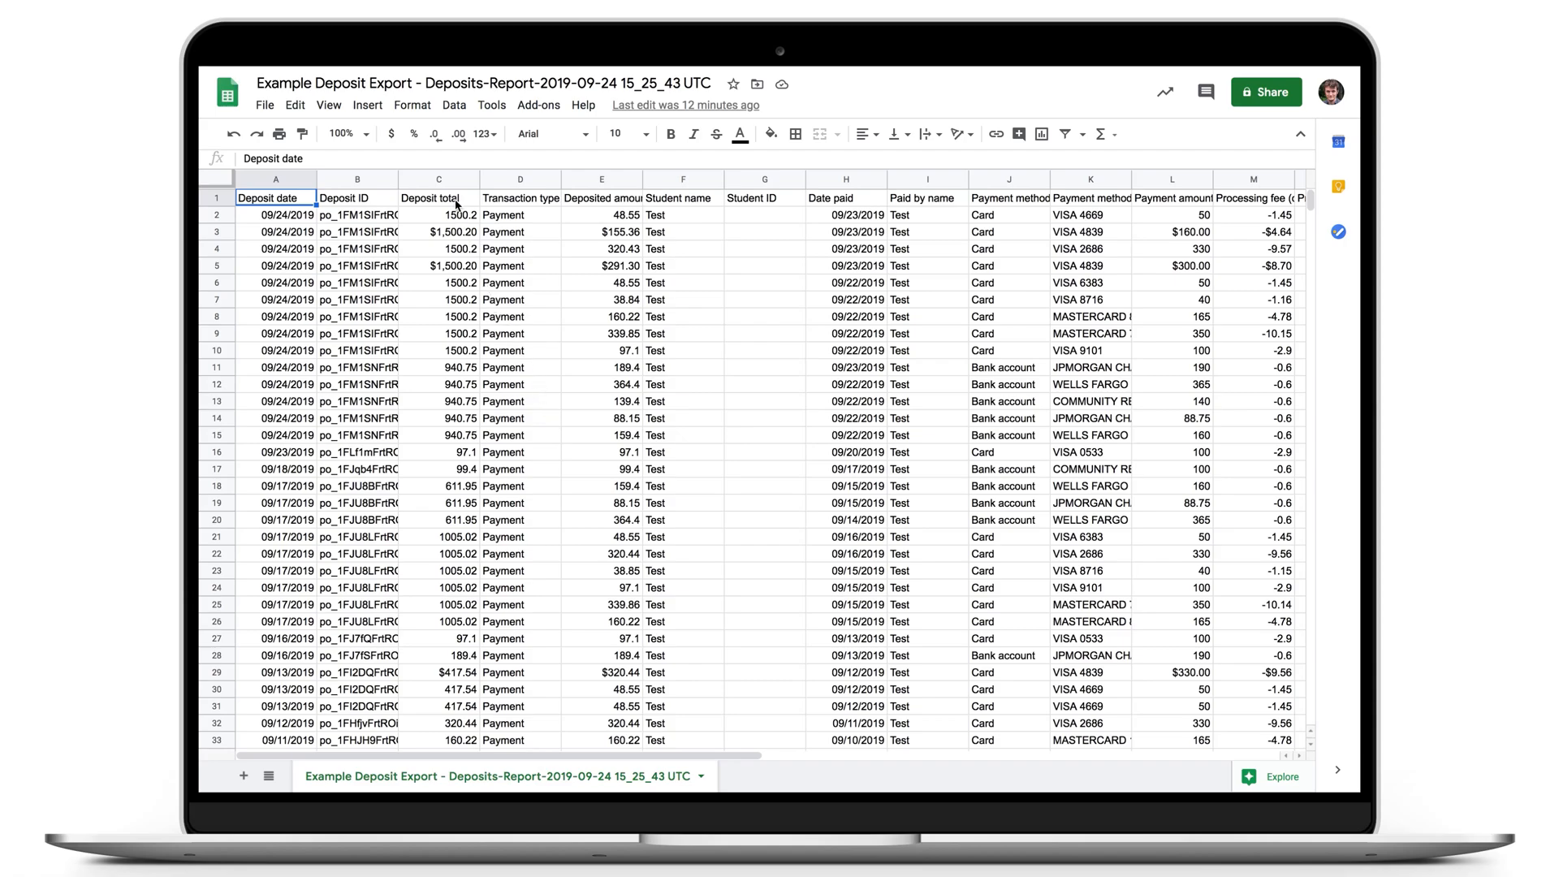
left_click(438, 179)
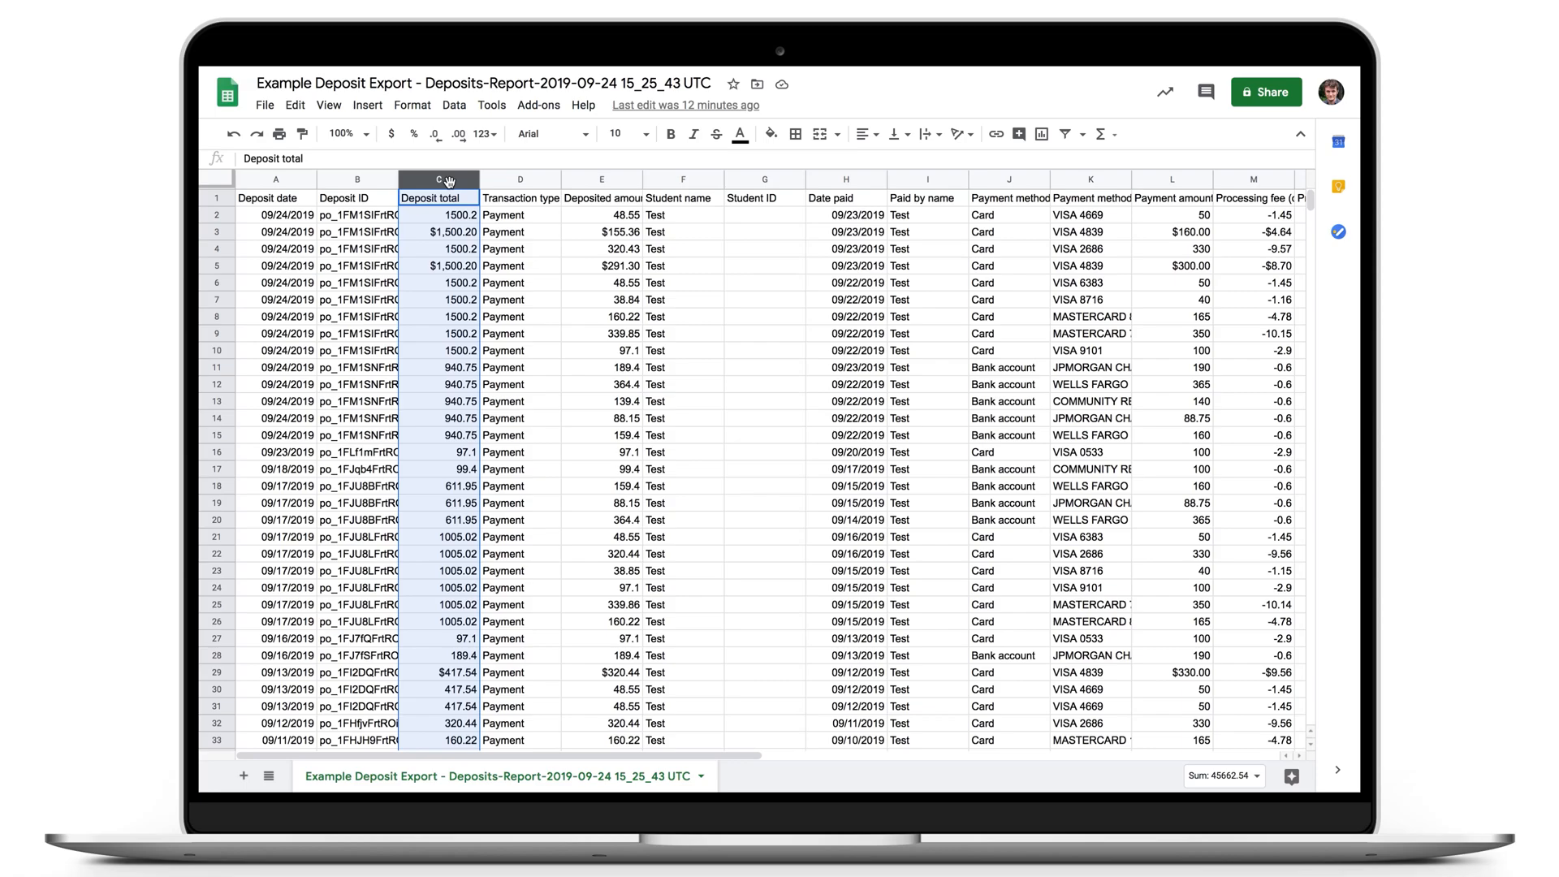
left_click(601, 178)
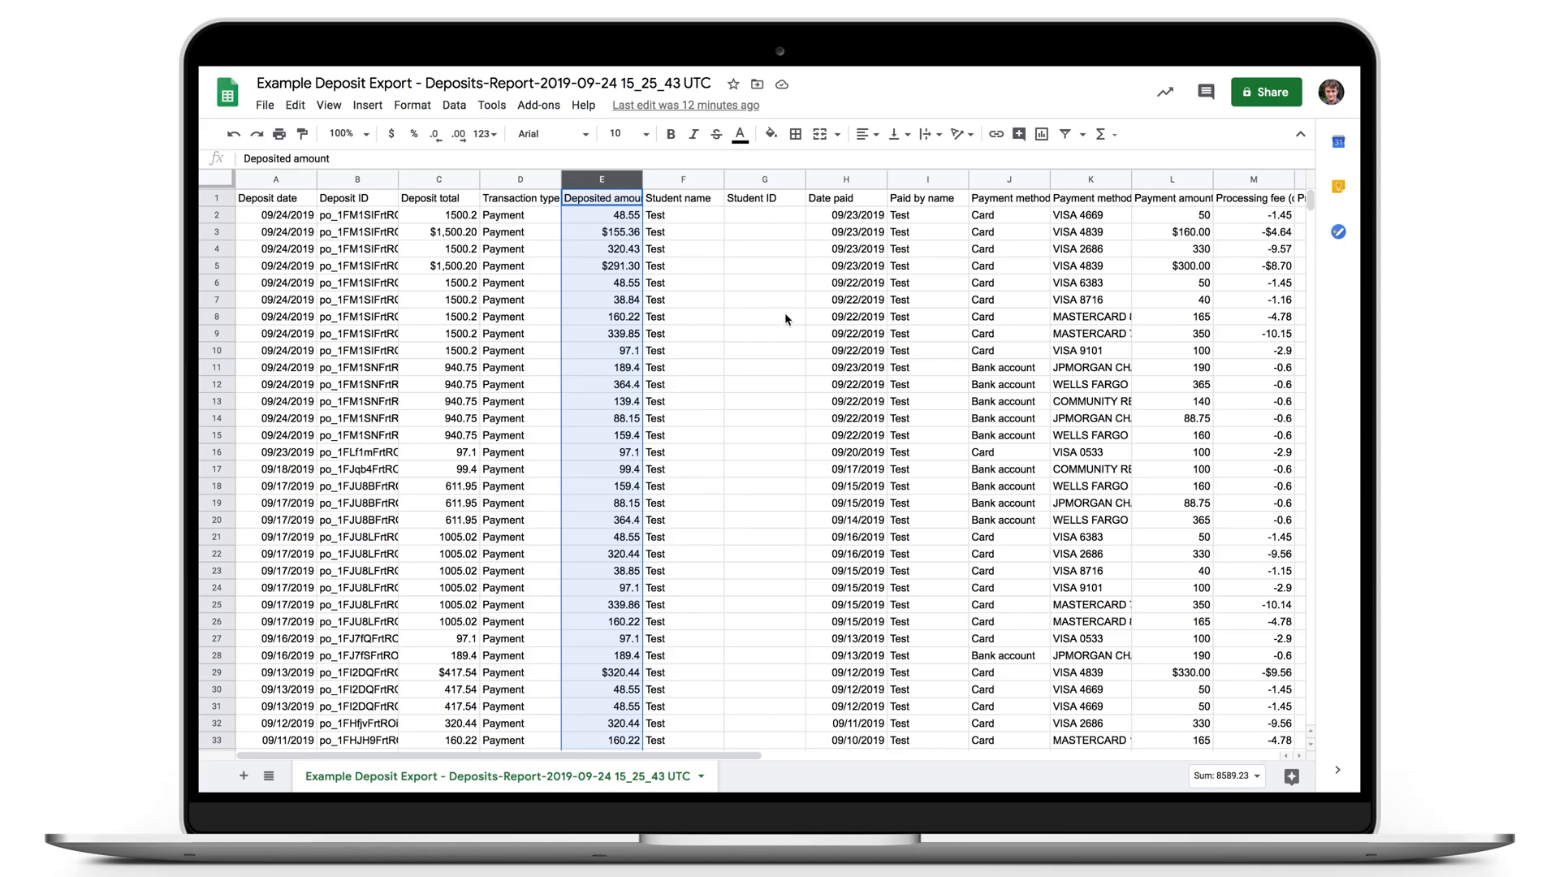
Step: Review the Payment amount and center/parent Processing fee columns' sums
scroll("right", 3)
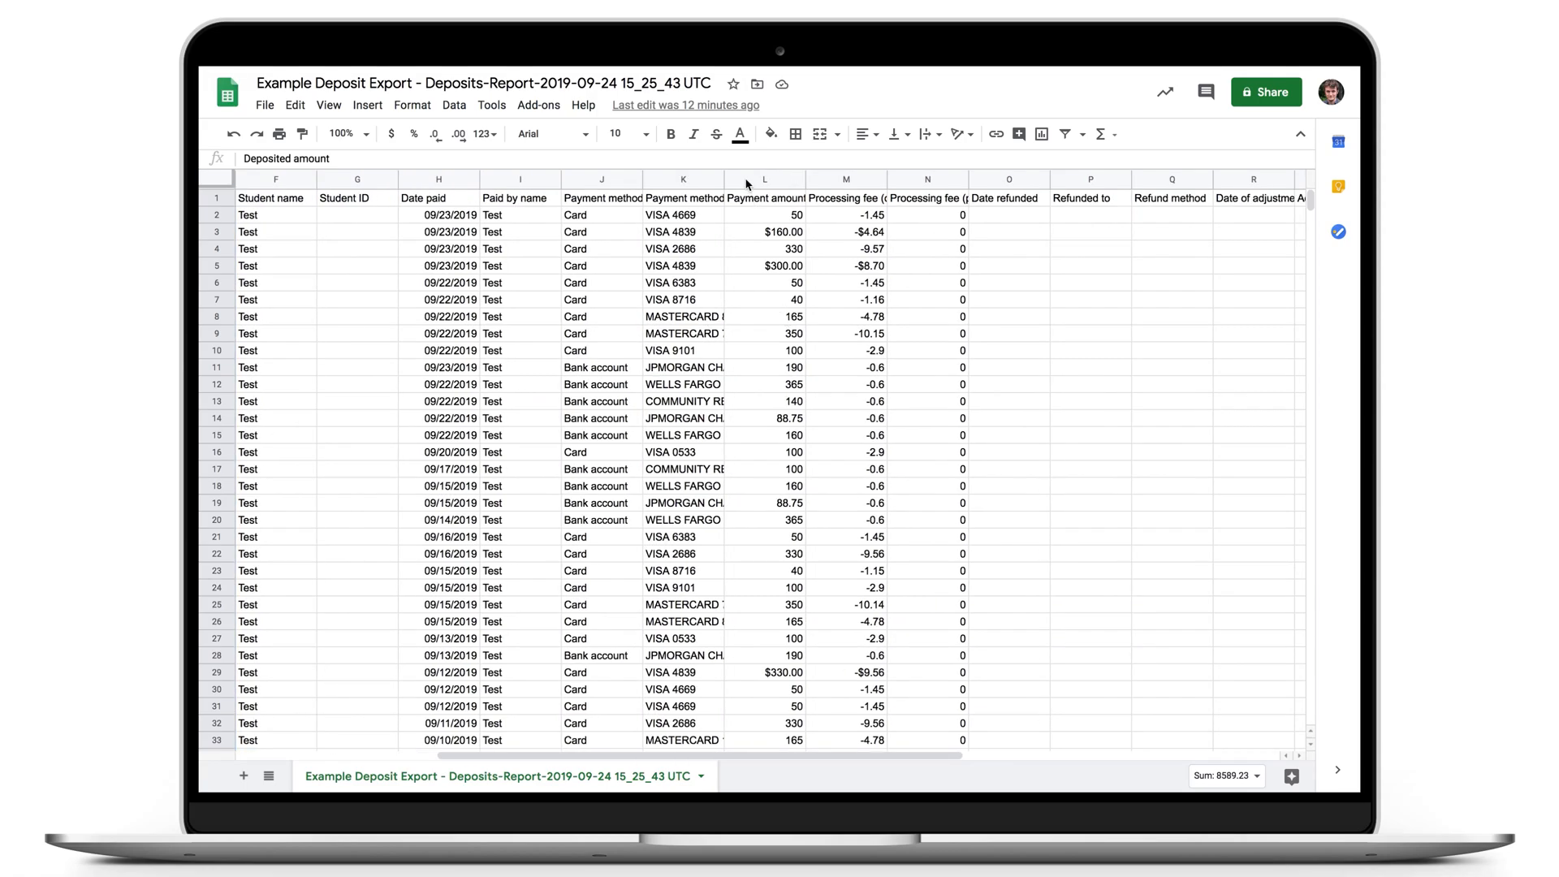
left_click(764, 179)
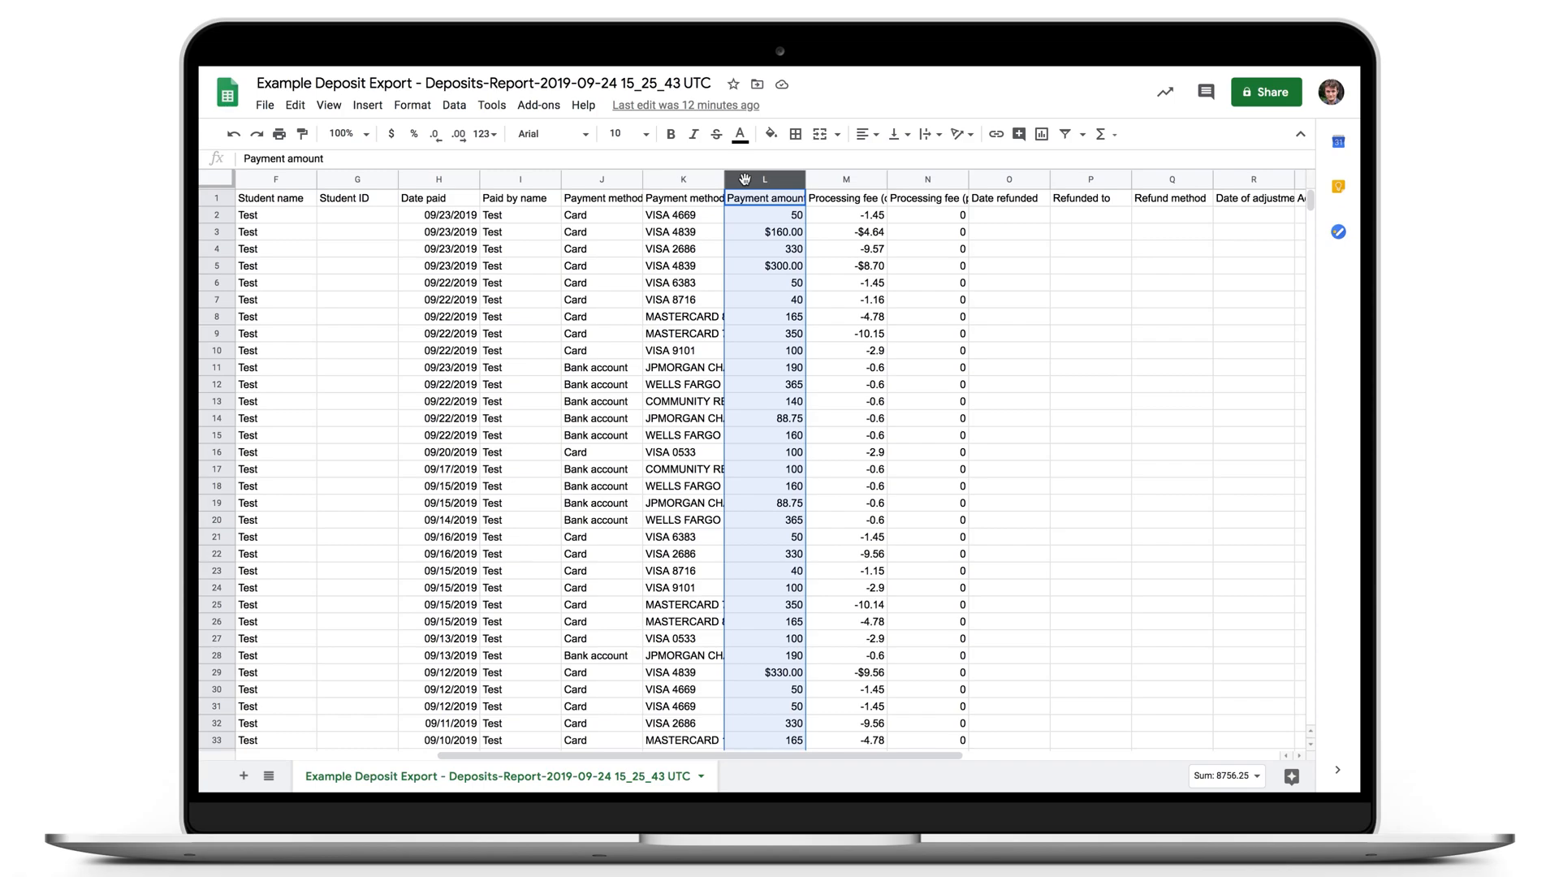
left_click(845, 179)
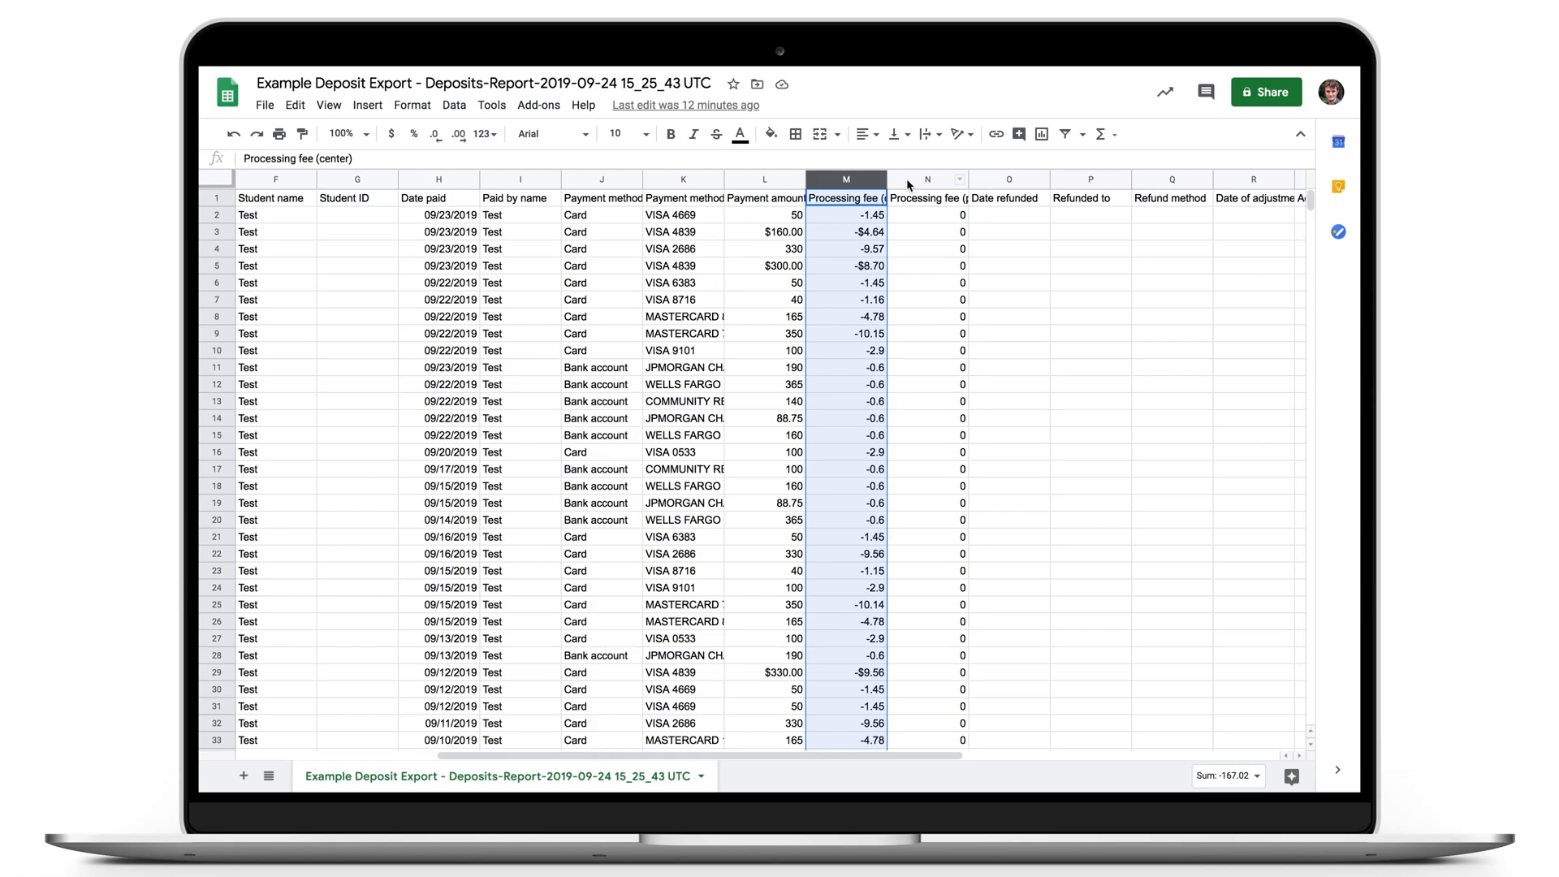
left_click(927, 178)
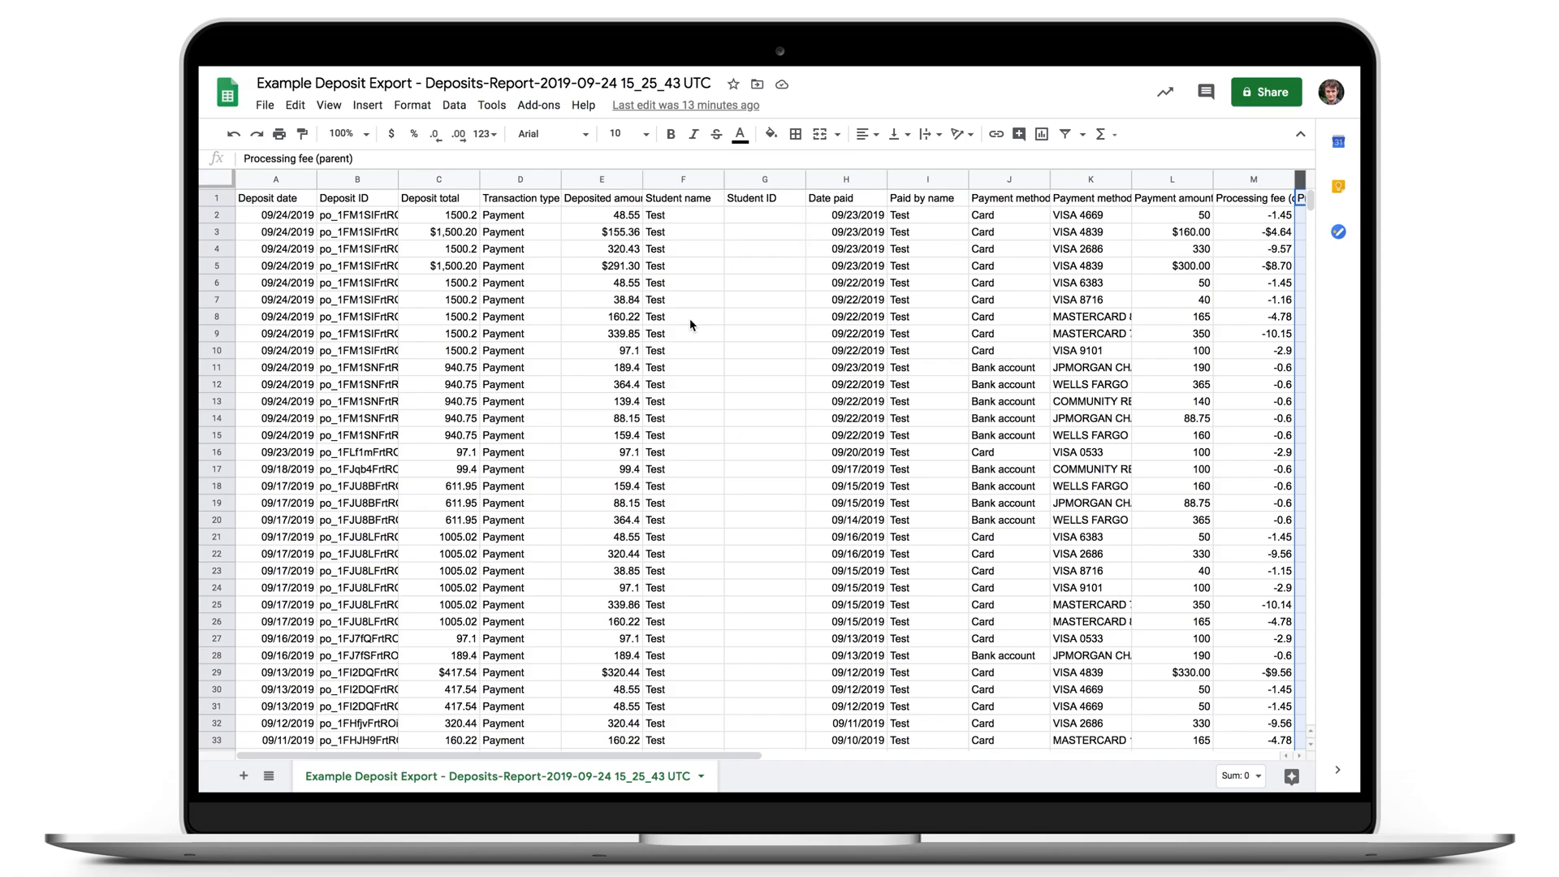
mouse_move(425, 250)
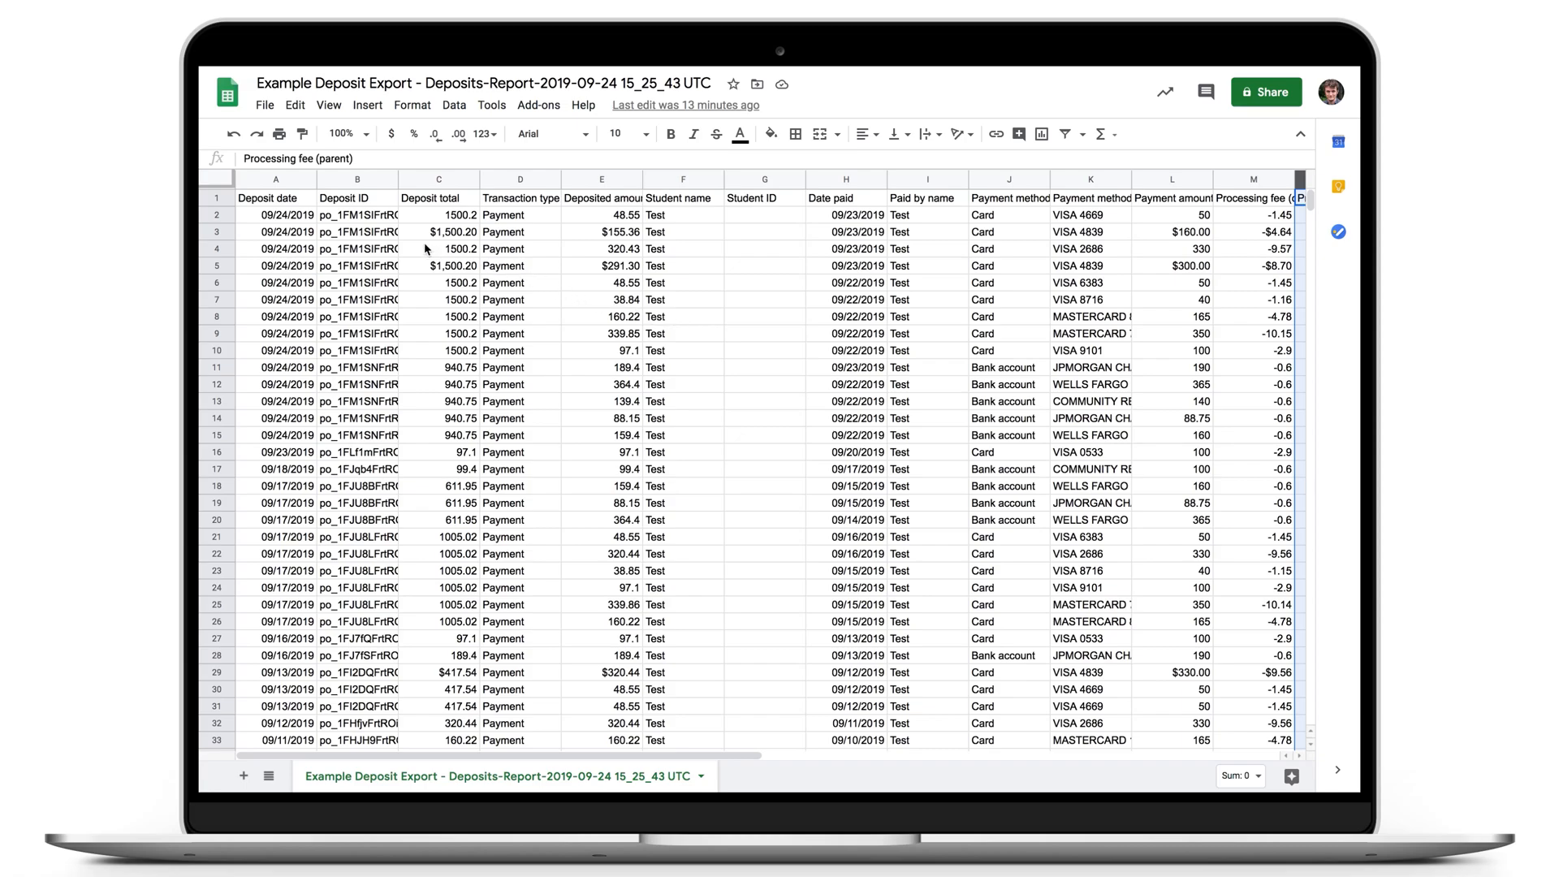
left_click(275, 197)
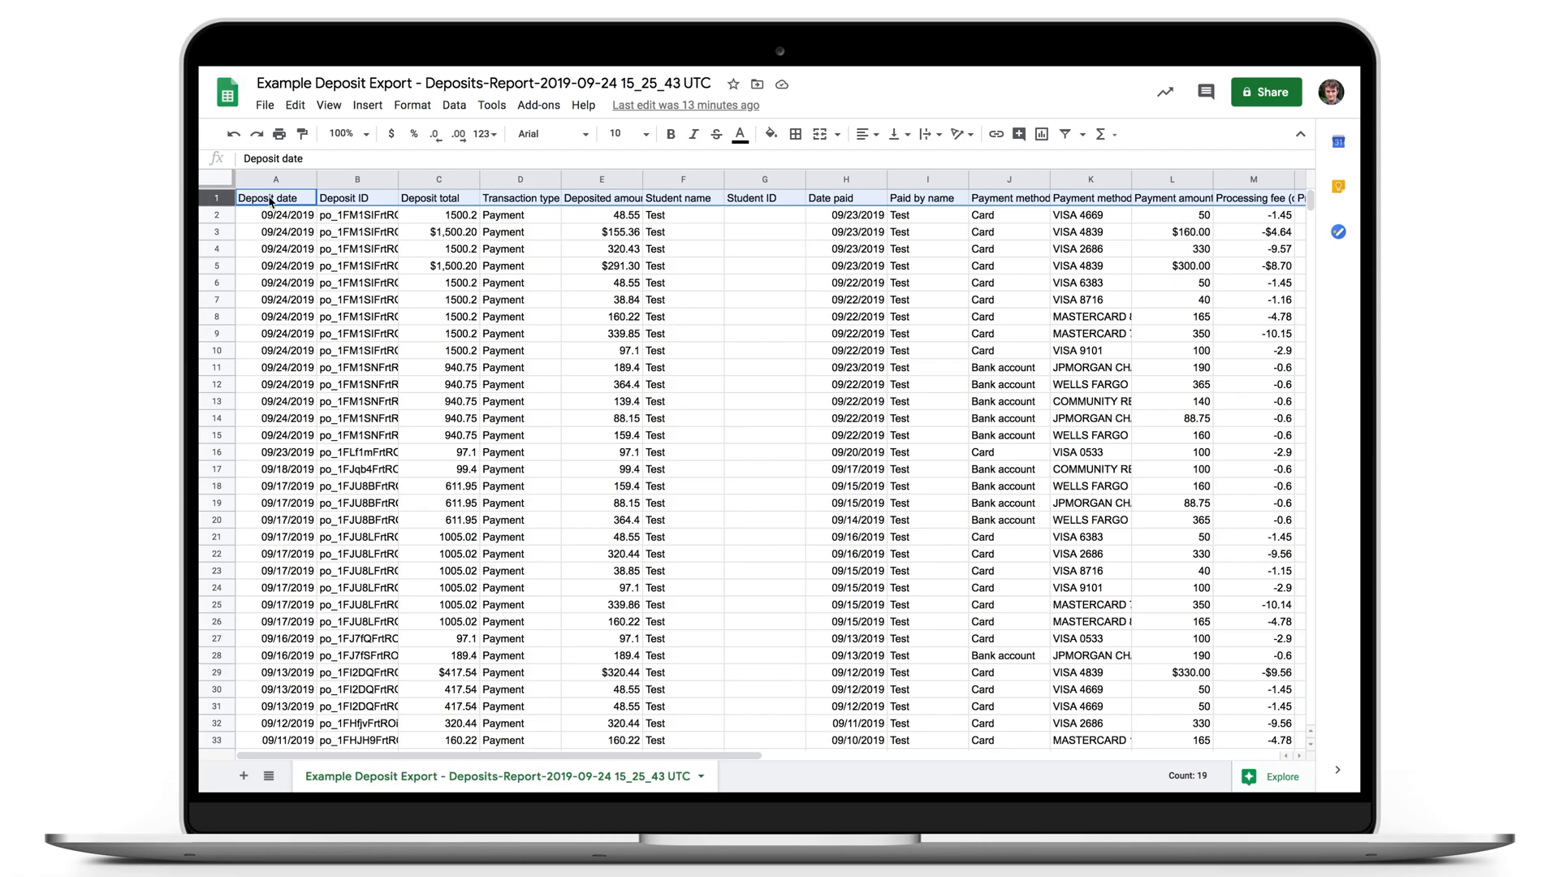
mouse_move(1063, 133)
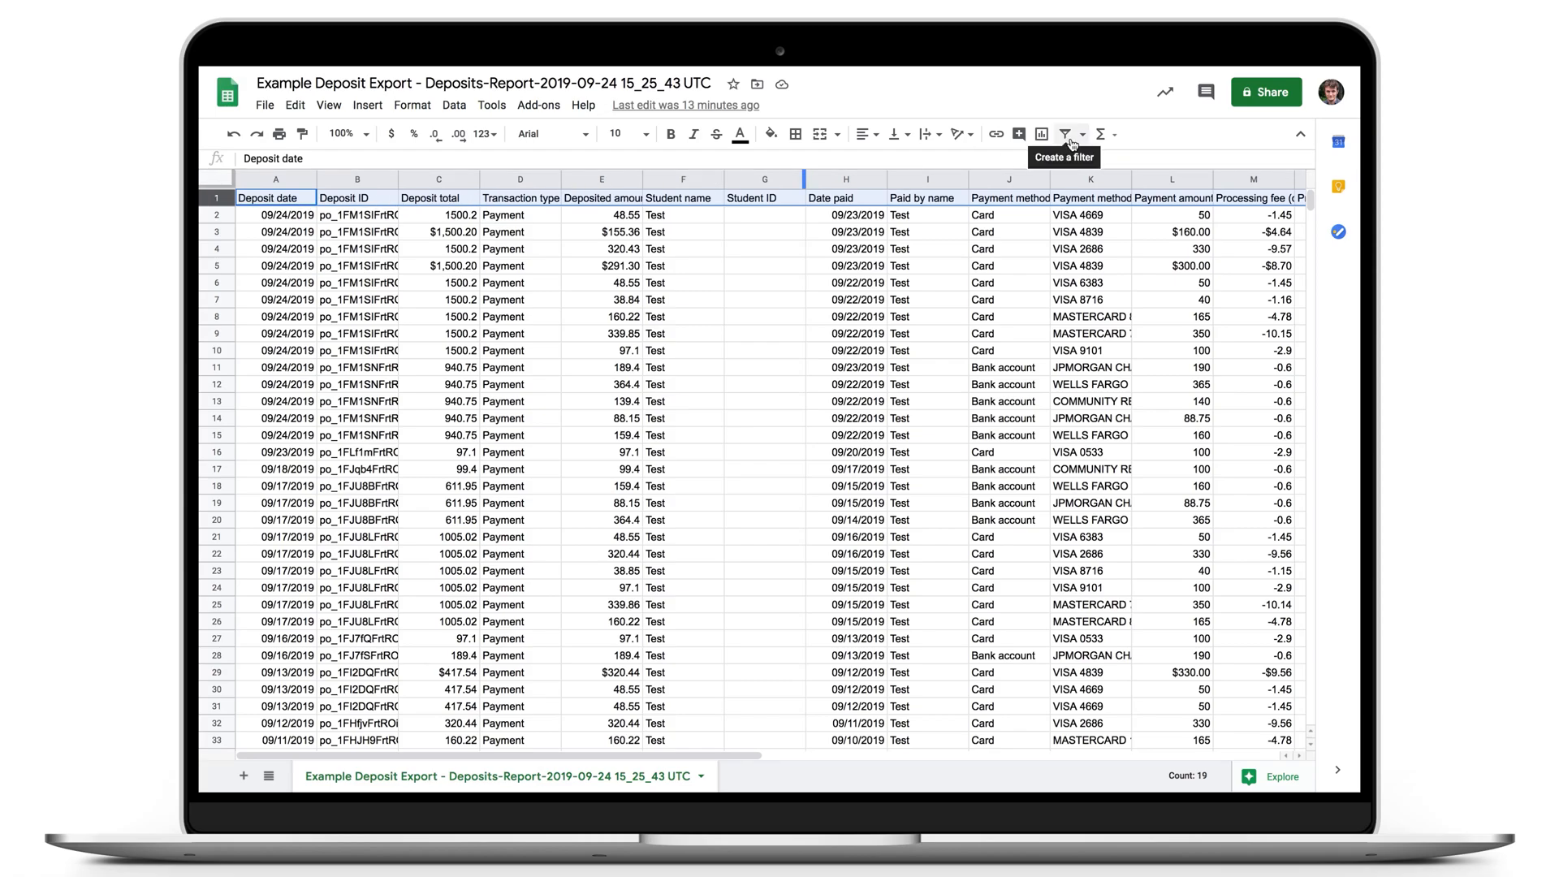
Step: Create a filter on the header row keeping only Deposit total 781.68
left_click(1065, 133)
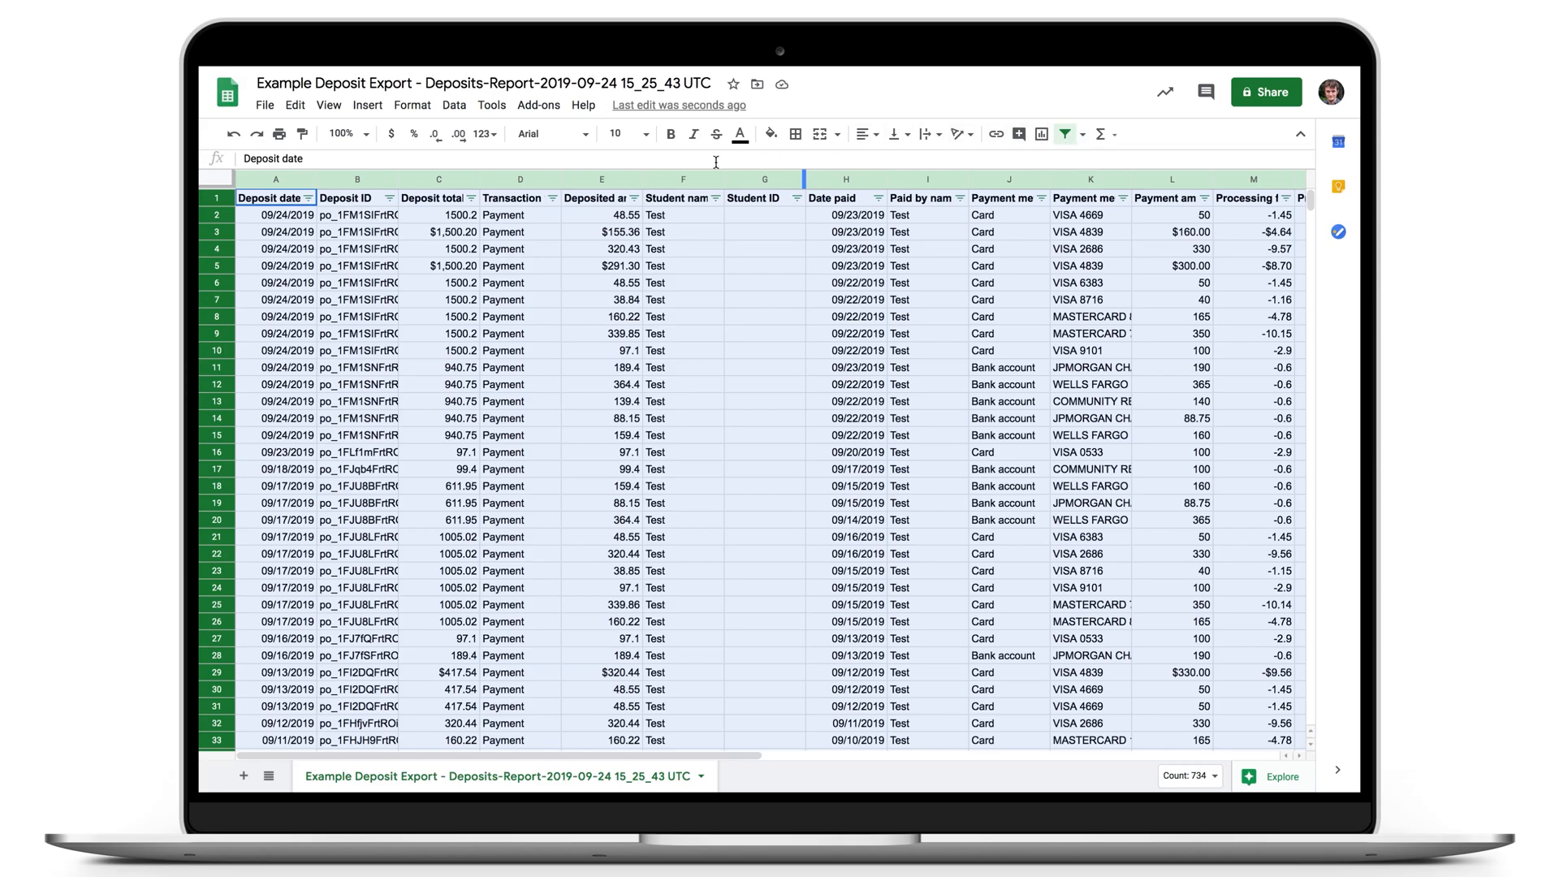
left_click(471, 198)
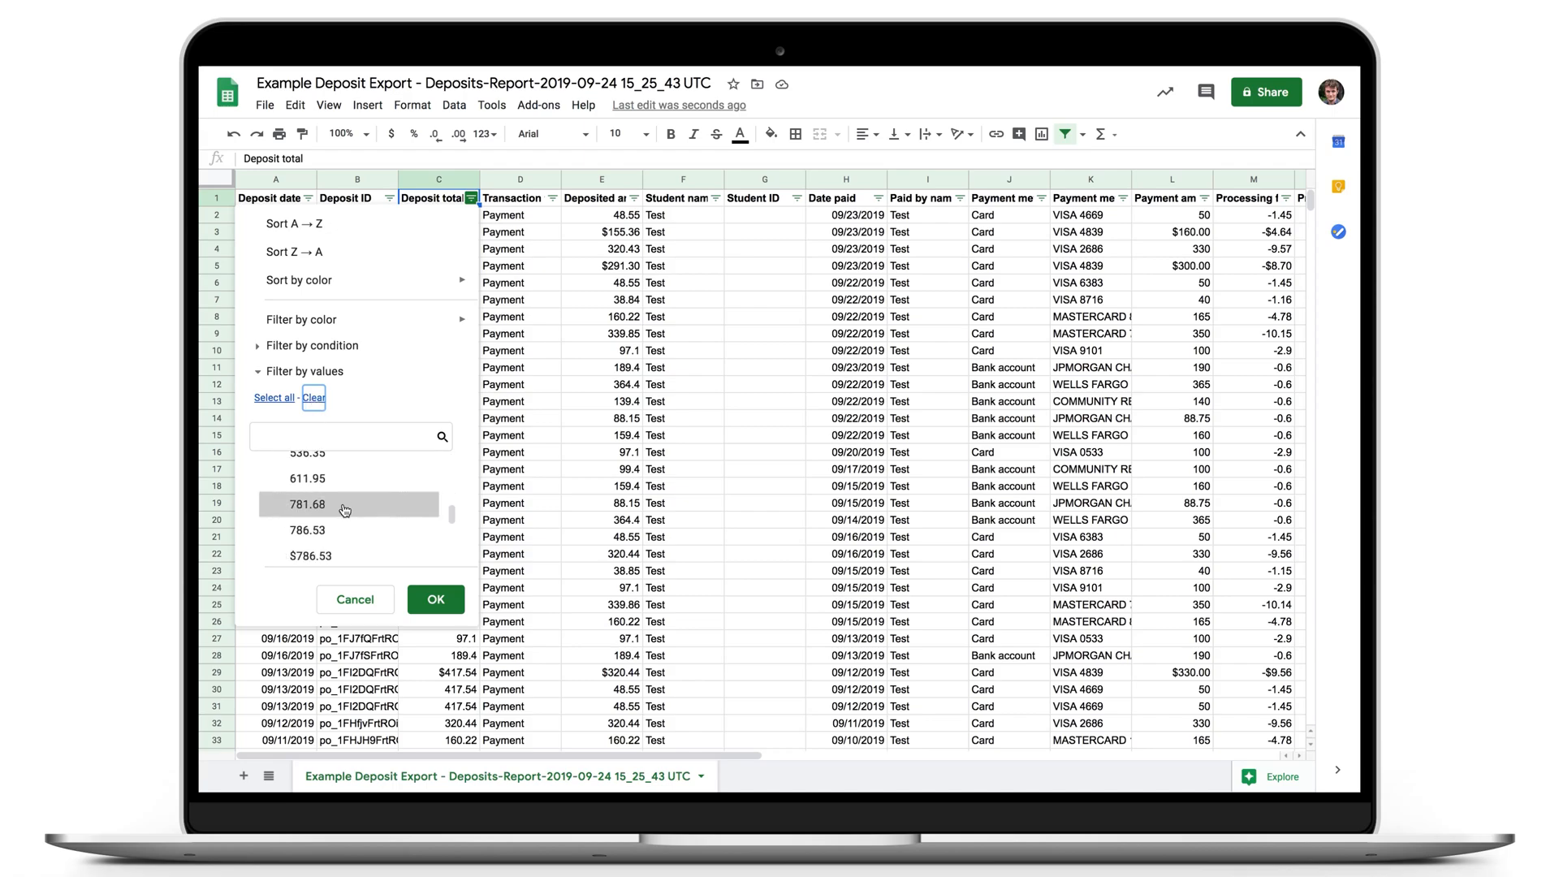
left_click(436, 600)
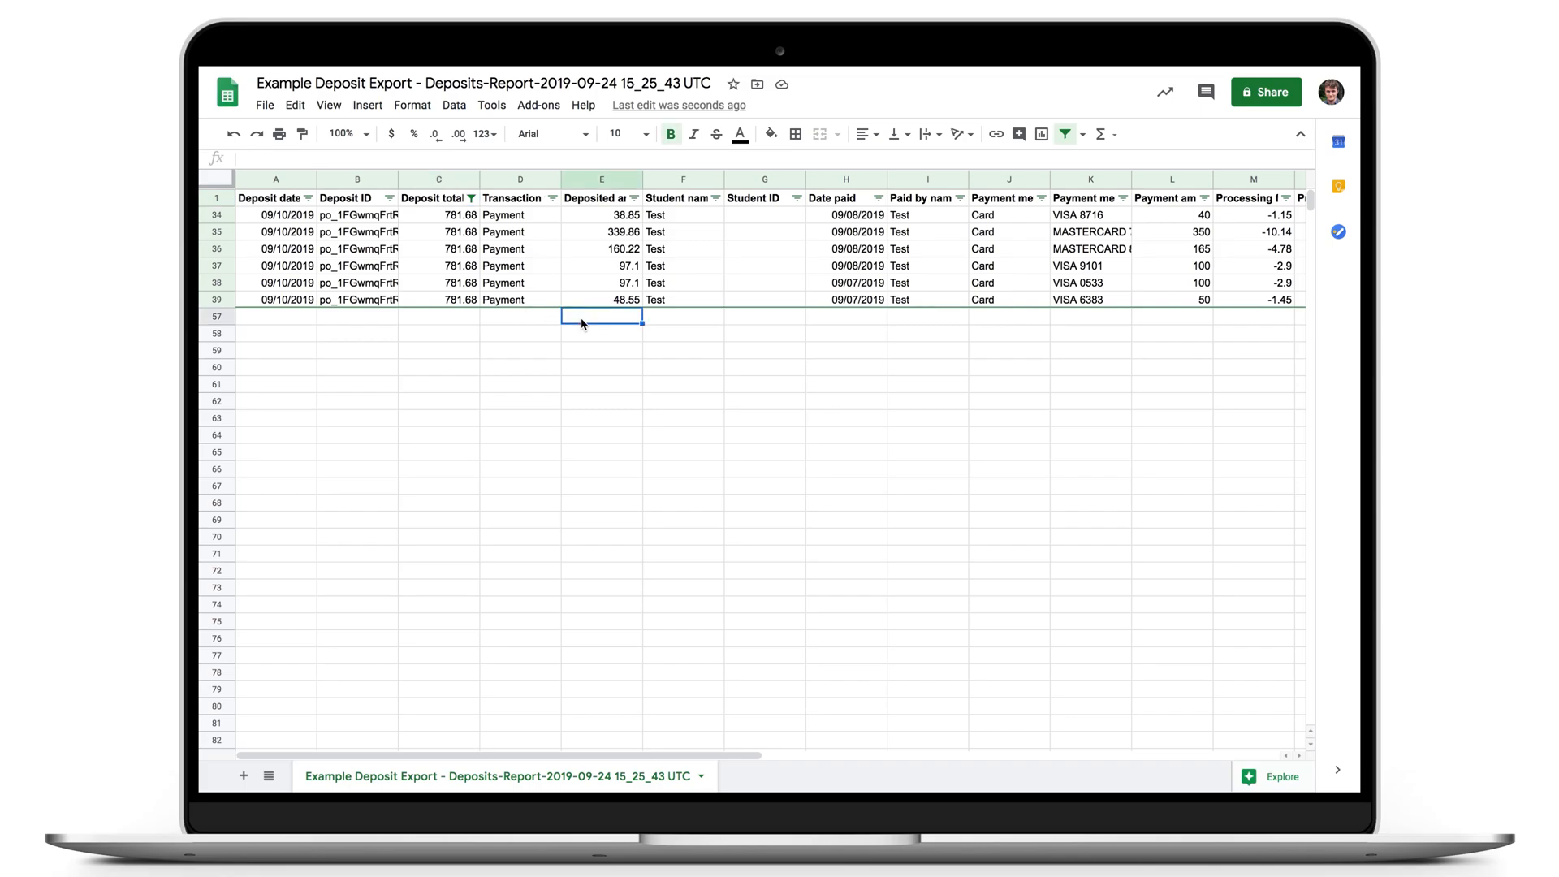
Step: Enter =SUBTOTAL(9, E34:E39) below the filtered rows, giving 781.68
type("=")
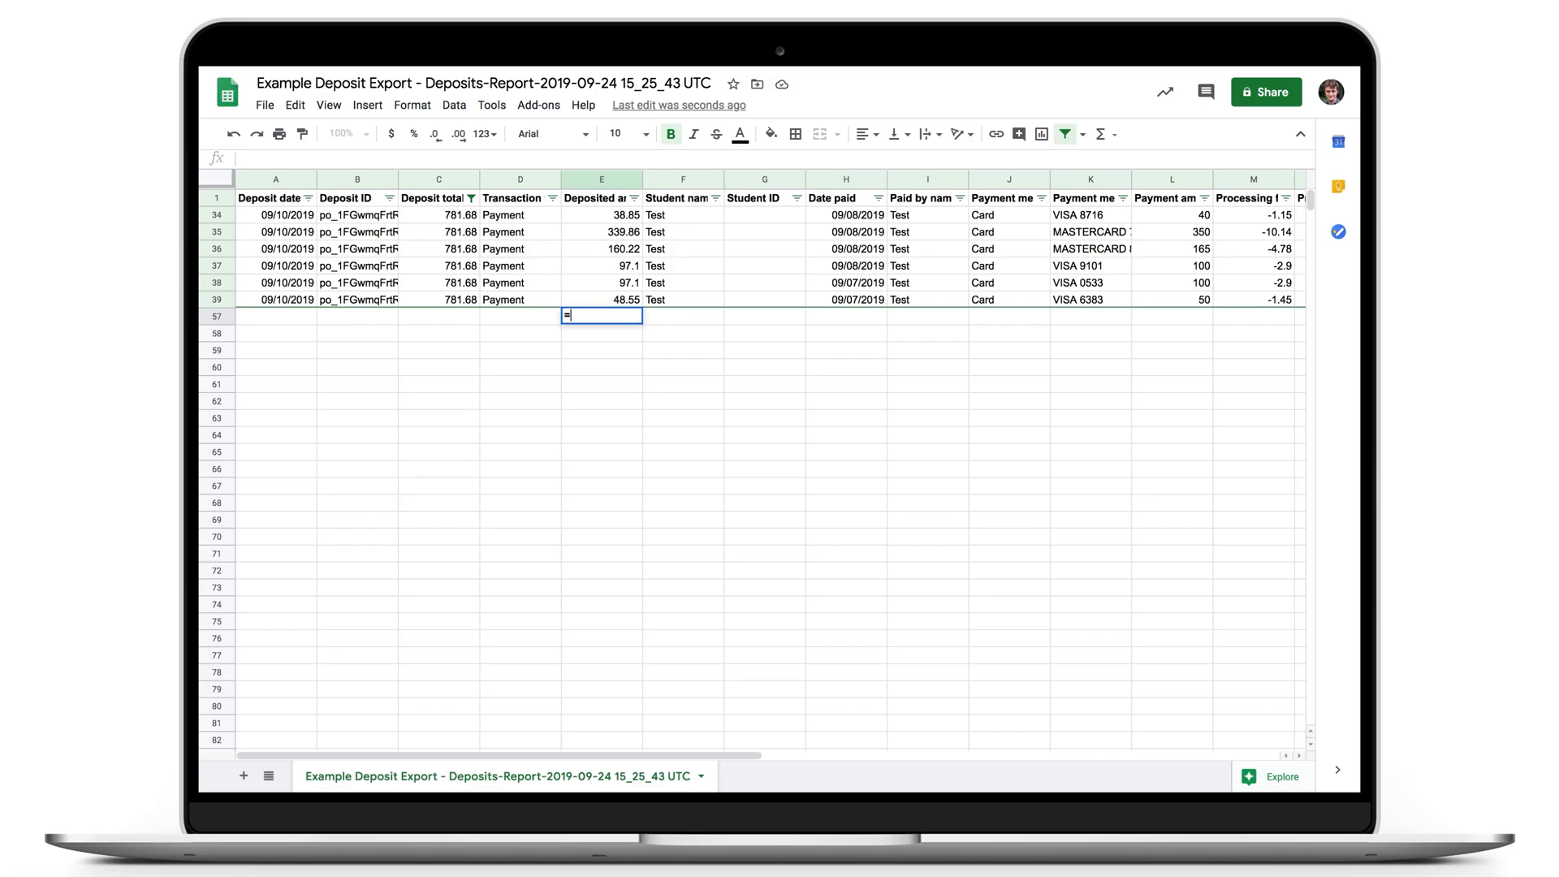
type("sub")
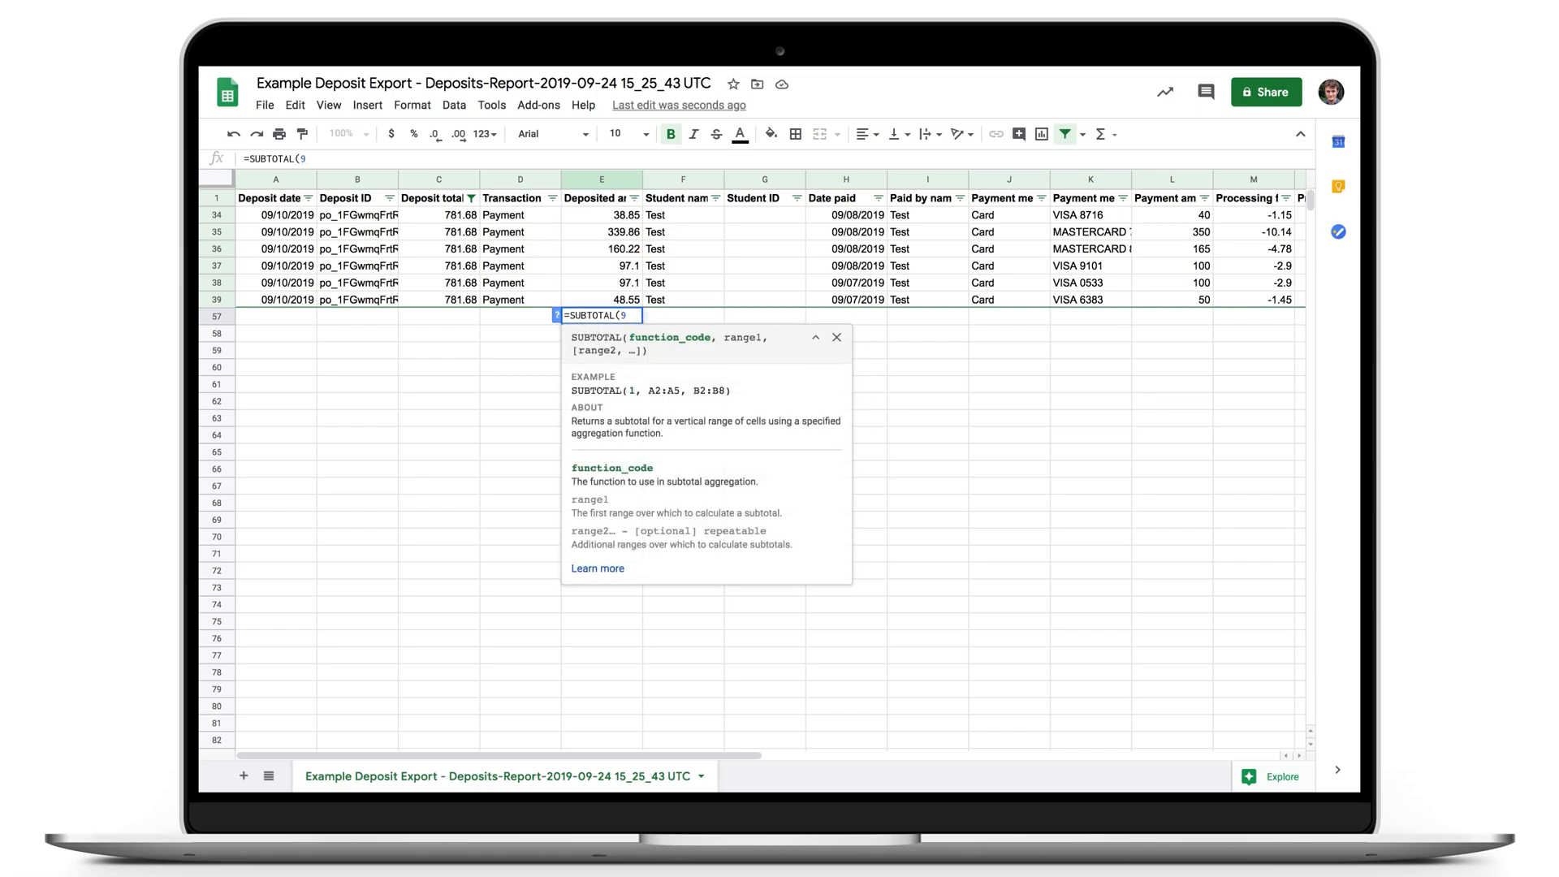
type(",")
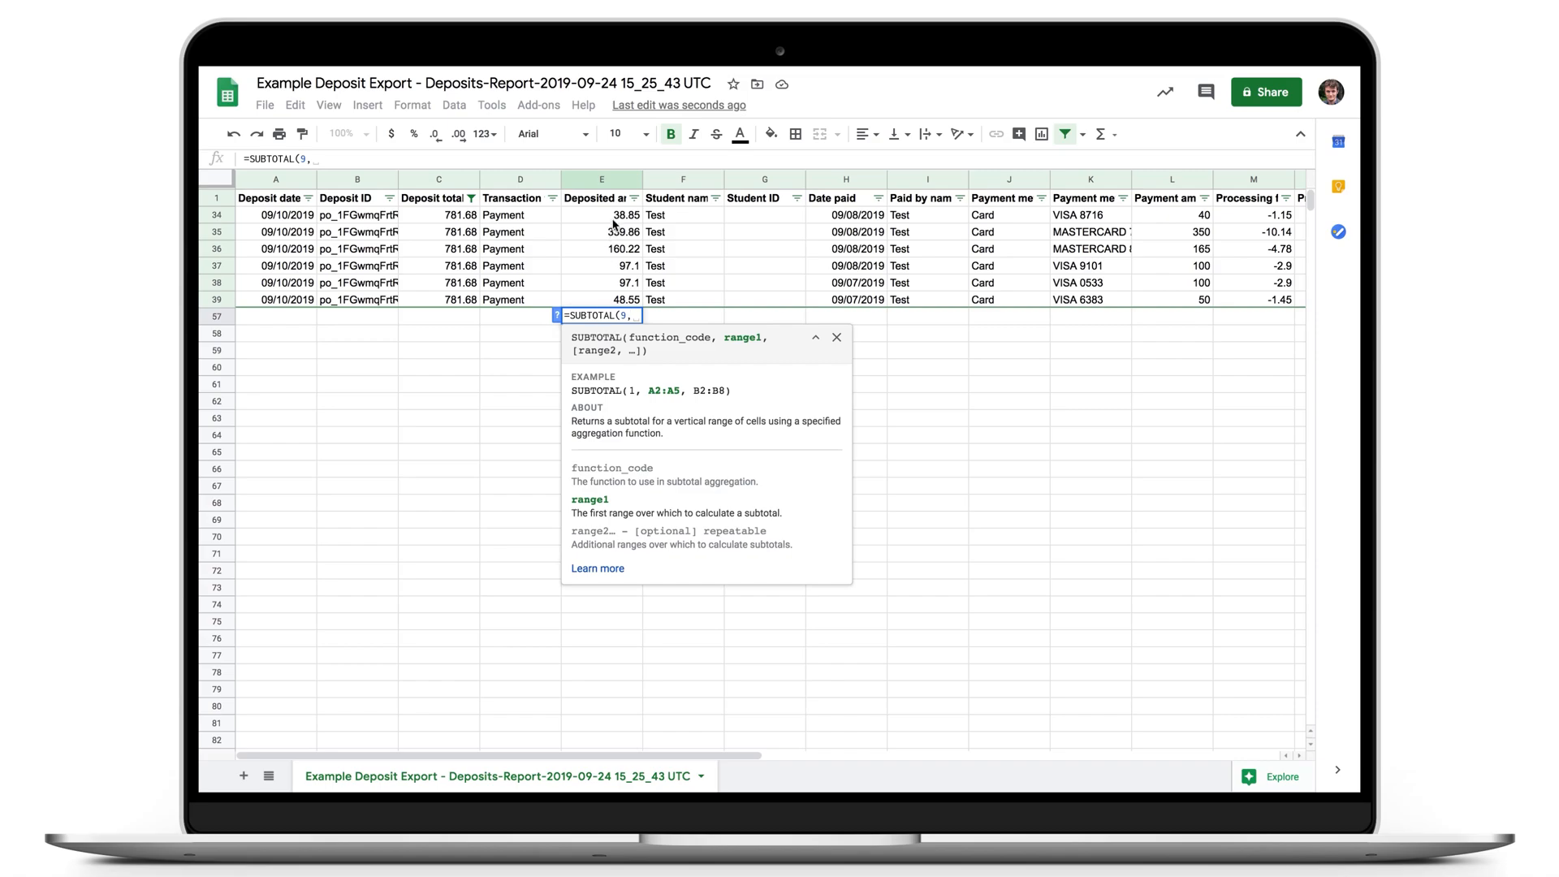
left_click(601, 214)
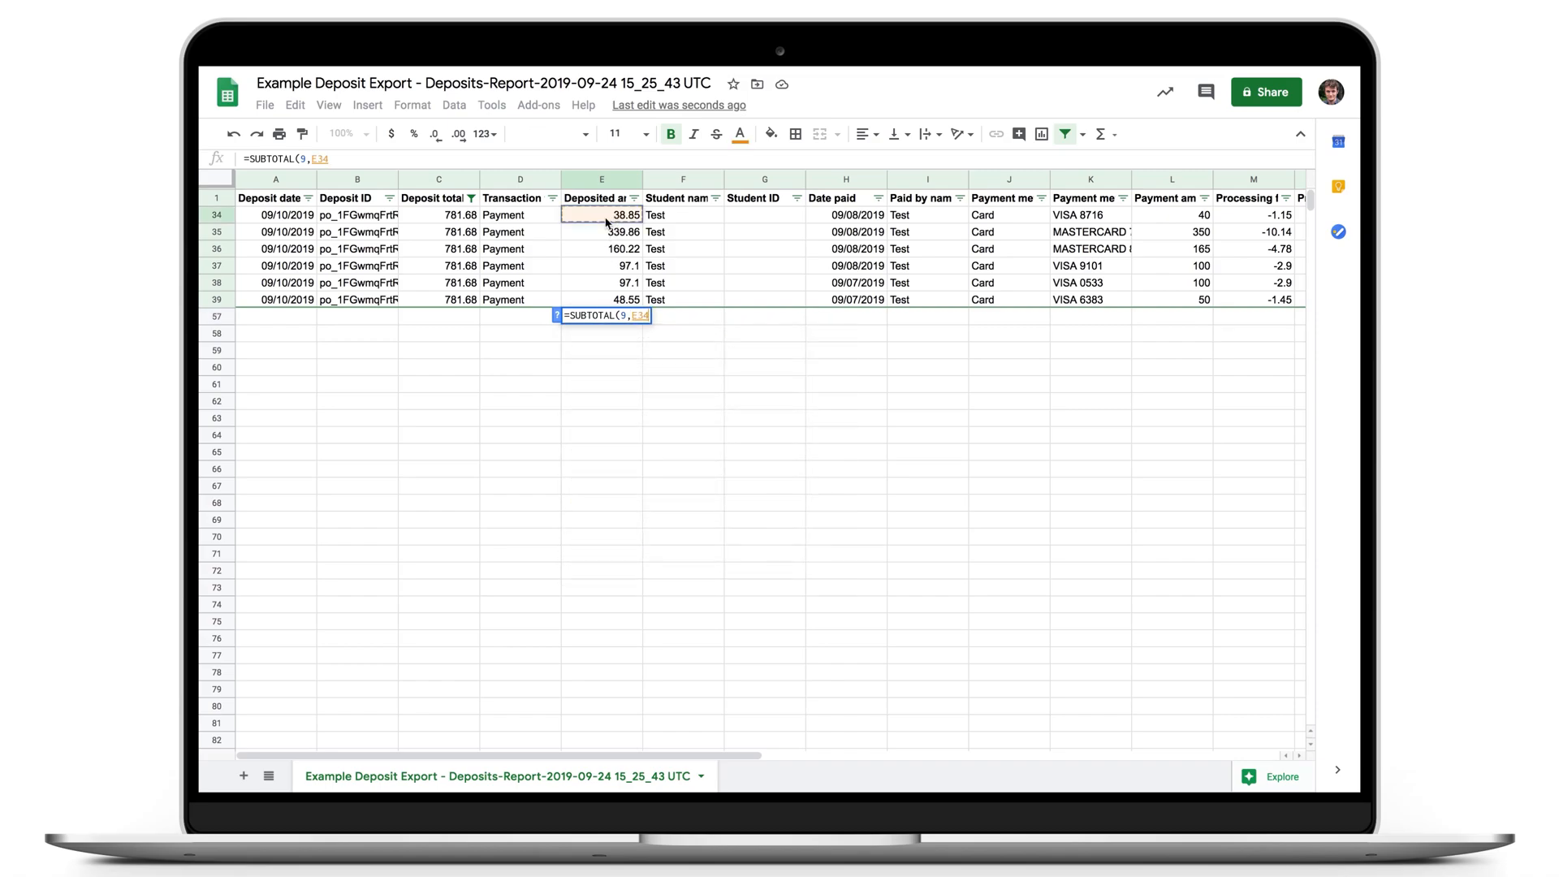
left_click_drag(600, 214, 601, 299)
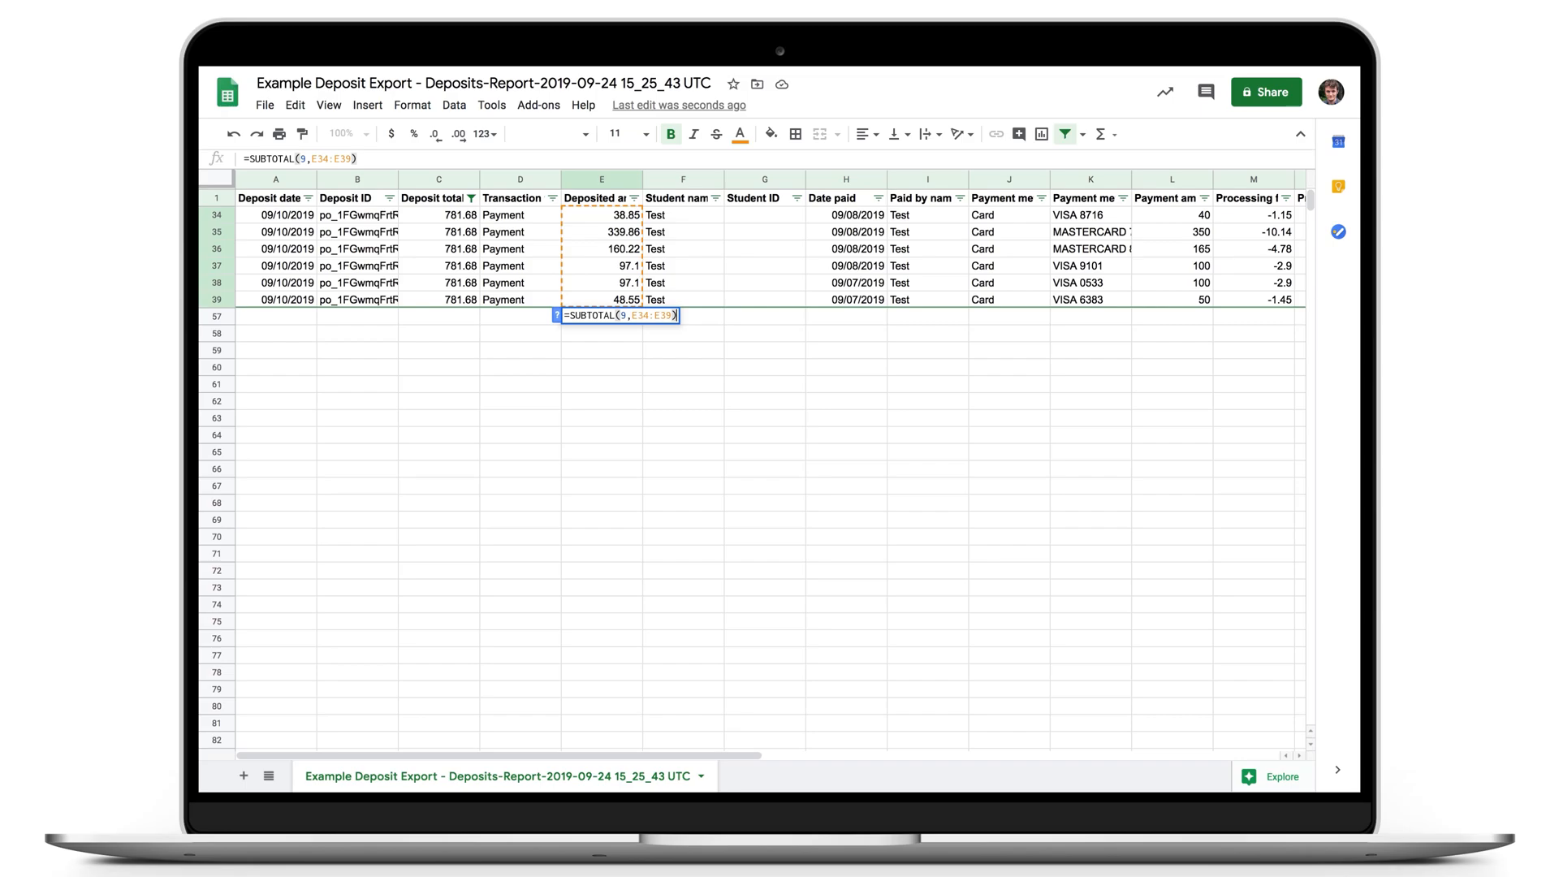
key("Enter")
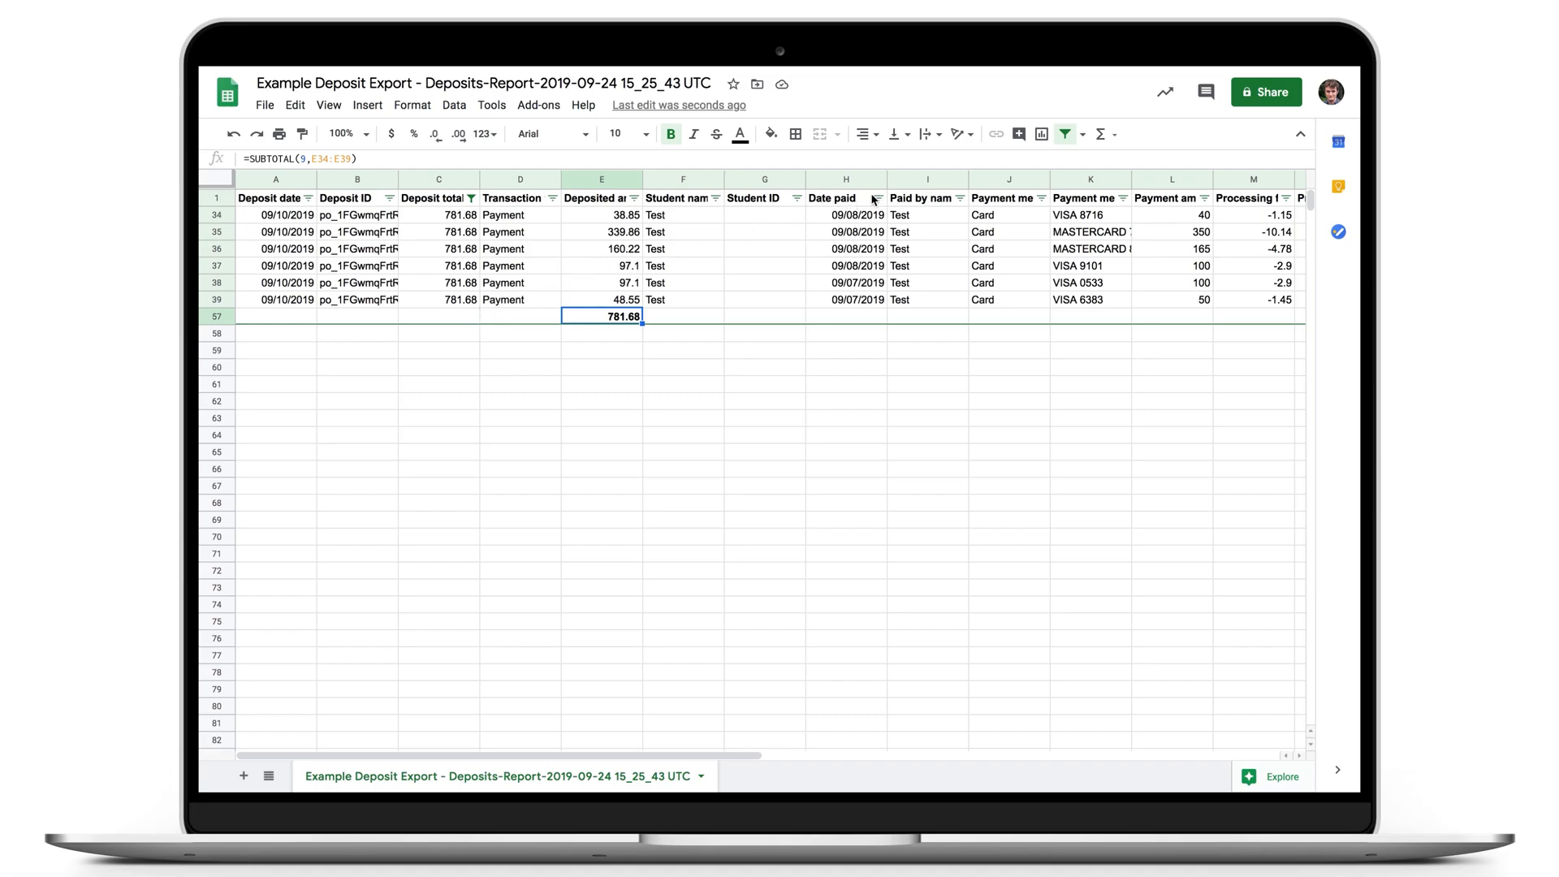
mouse_move(1063, 134)
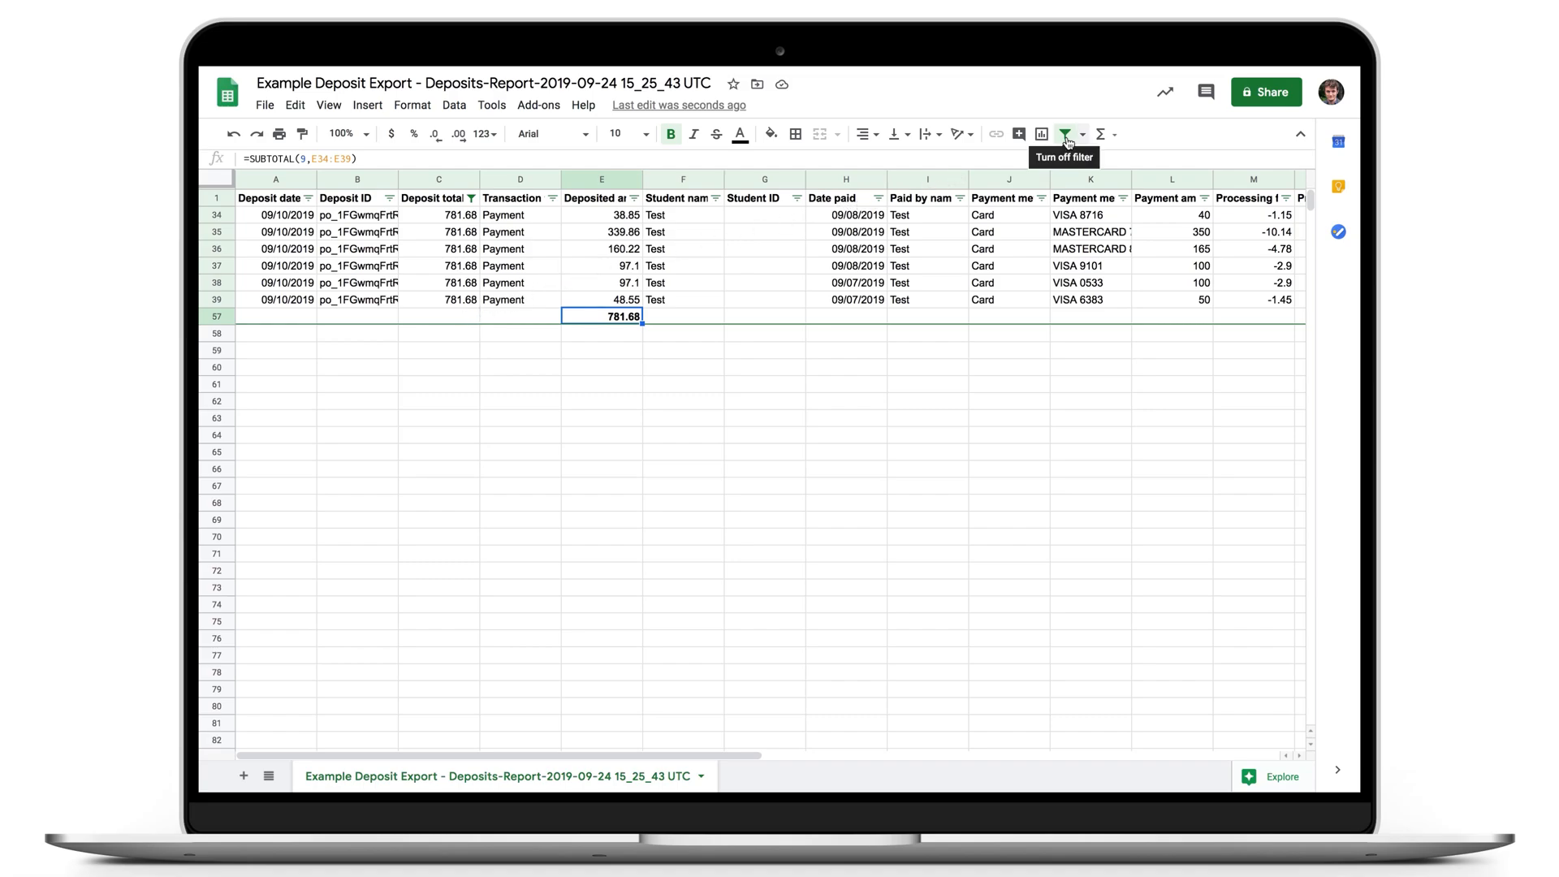
Step: Turn off the filter and move below the full data to E57
left_click(1064, 133)
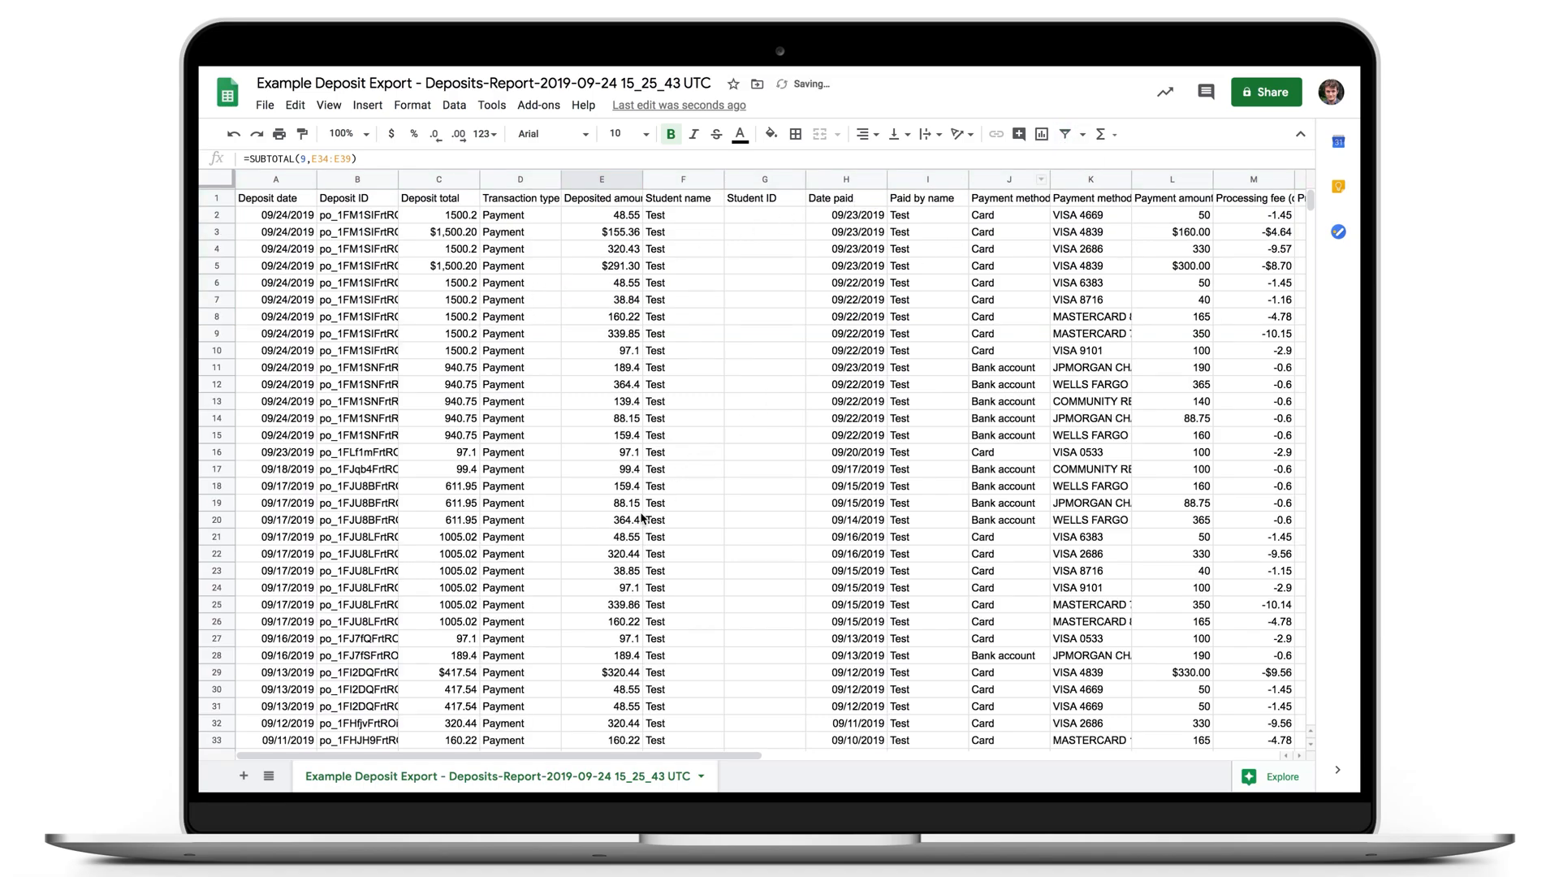
scroll("down", 3)
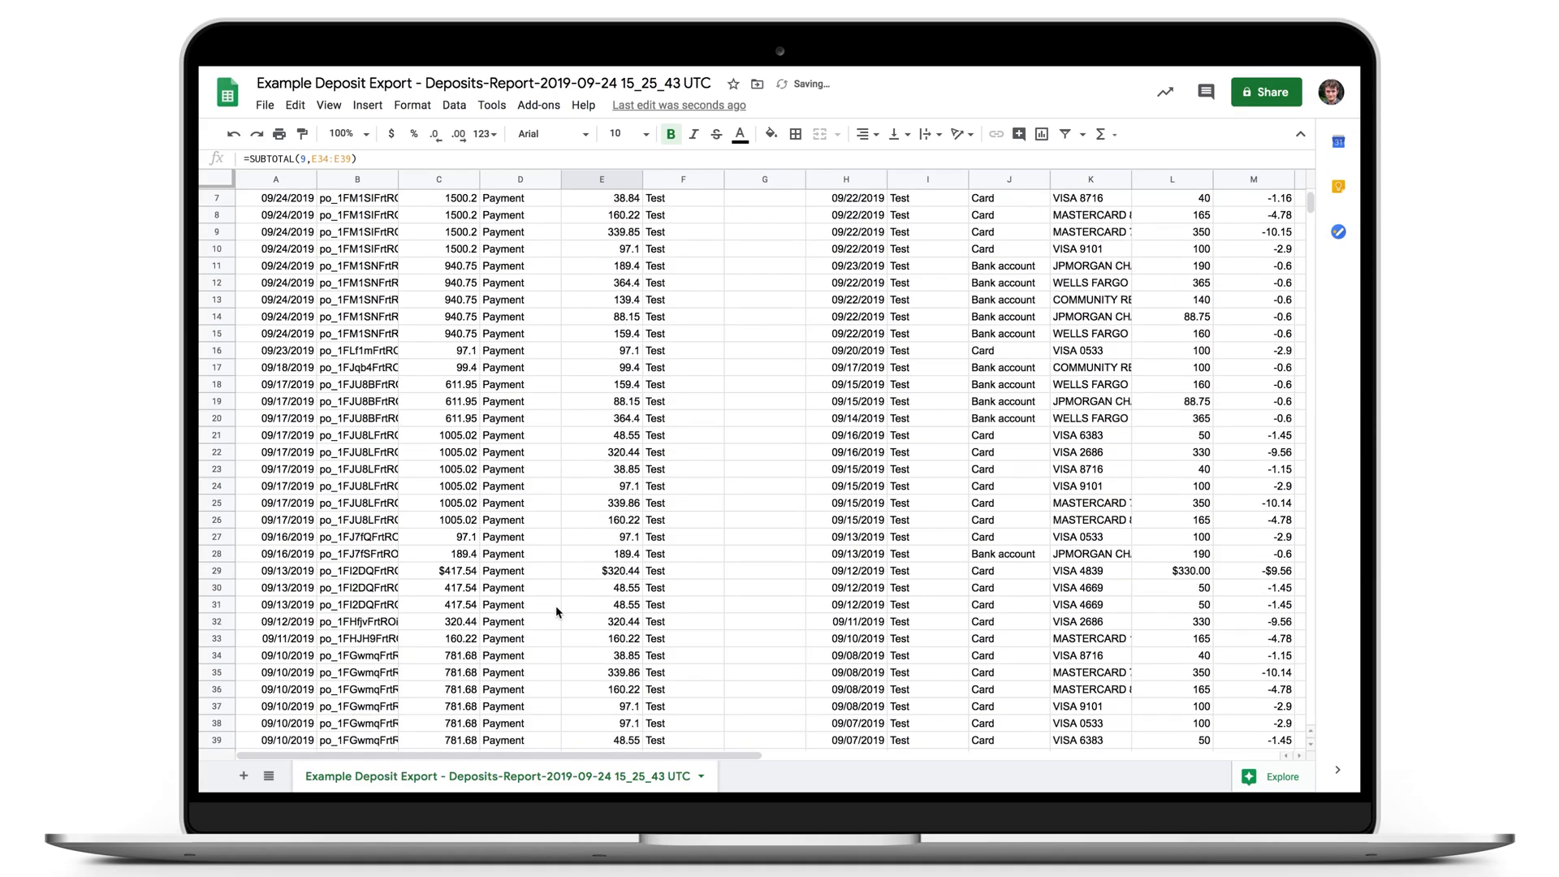
scroll("down", 3)
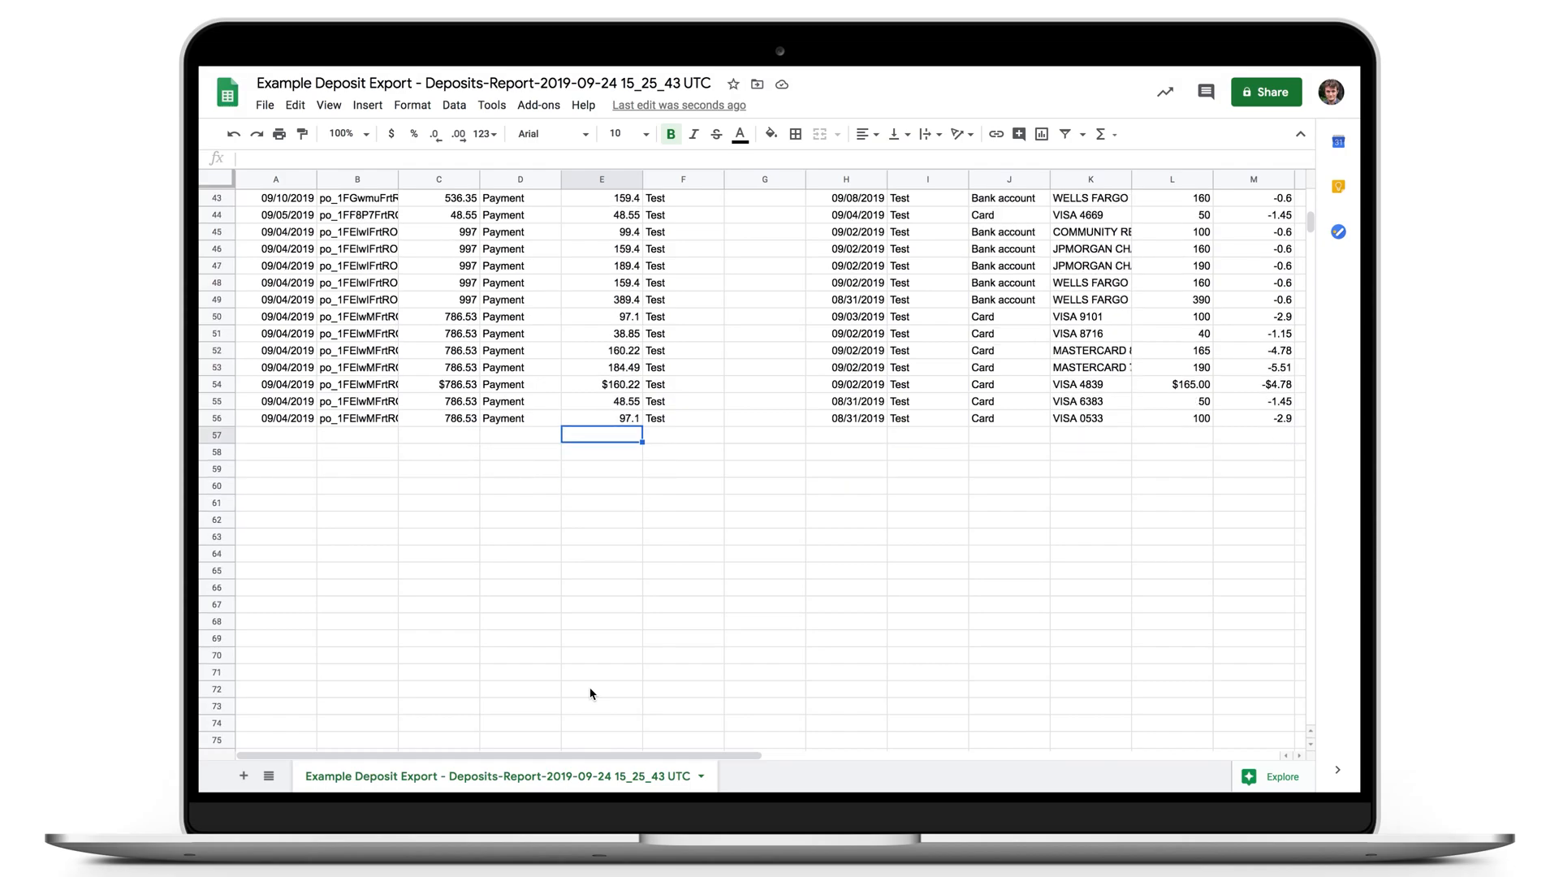
Step: Enter =SUM(E2:E56) totaling 8589.23 and review the formula
type("=")
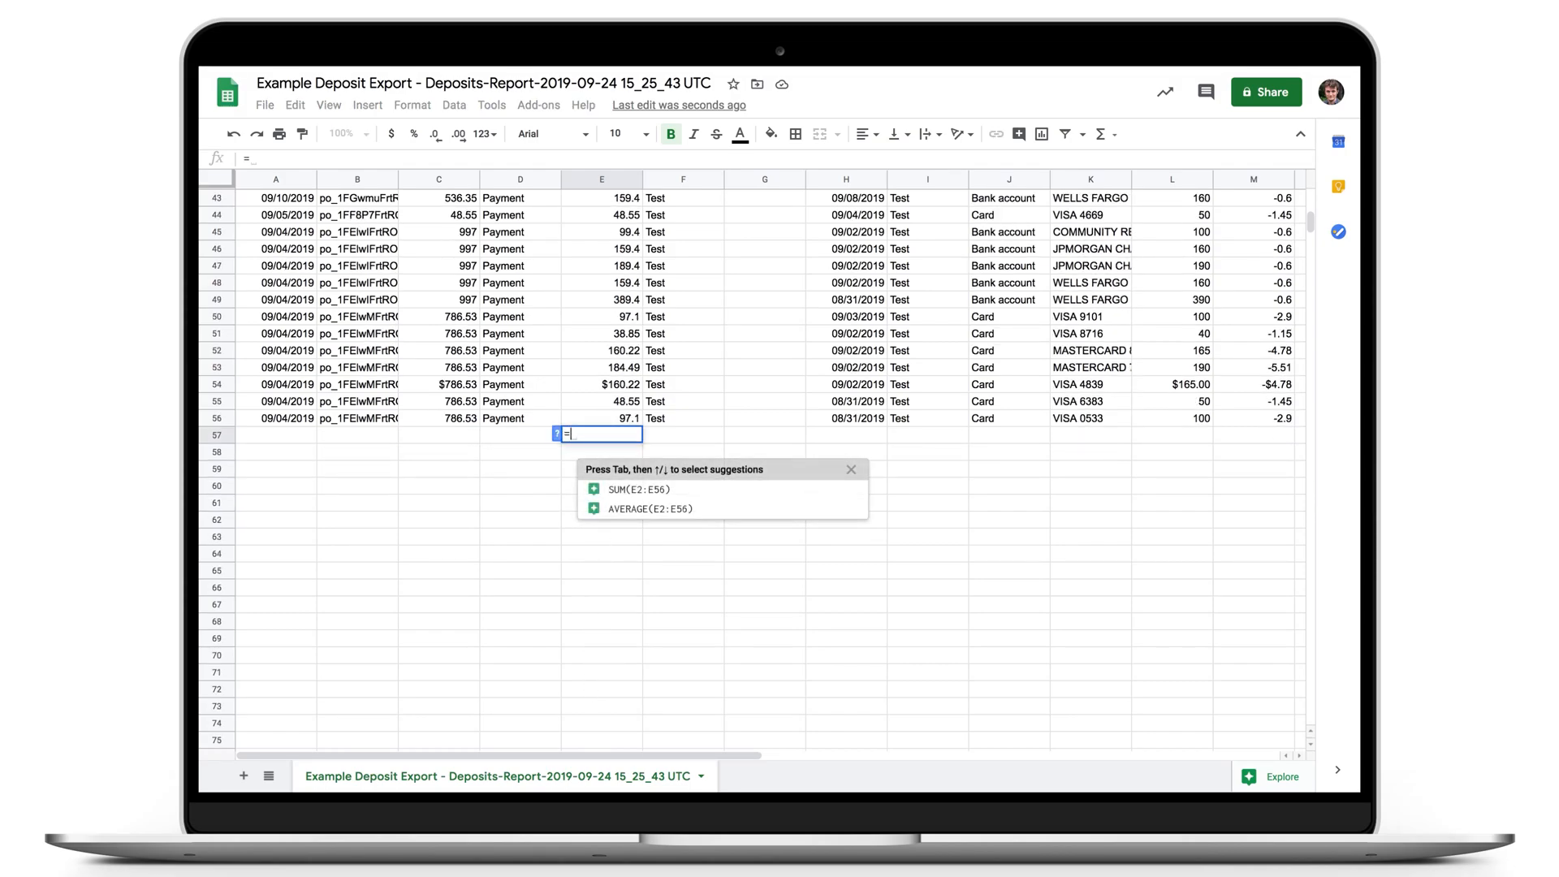
type("SUM(E2")
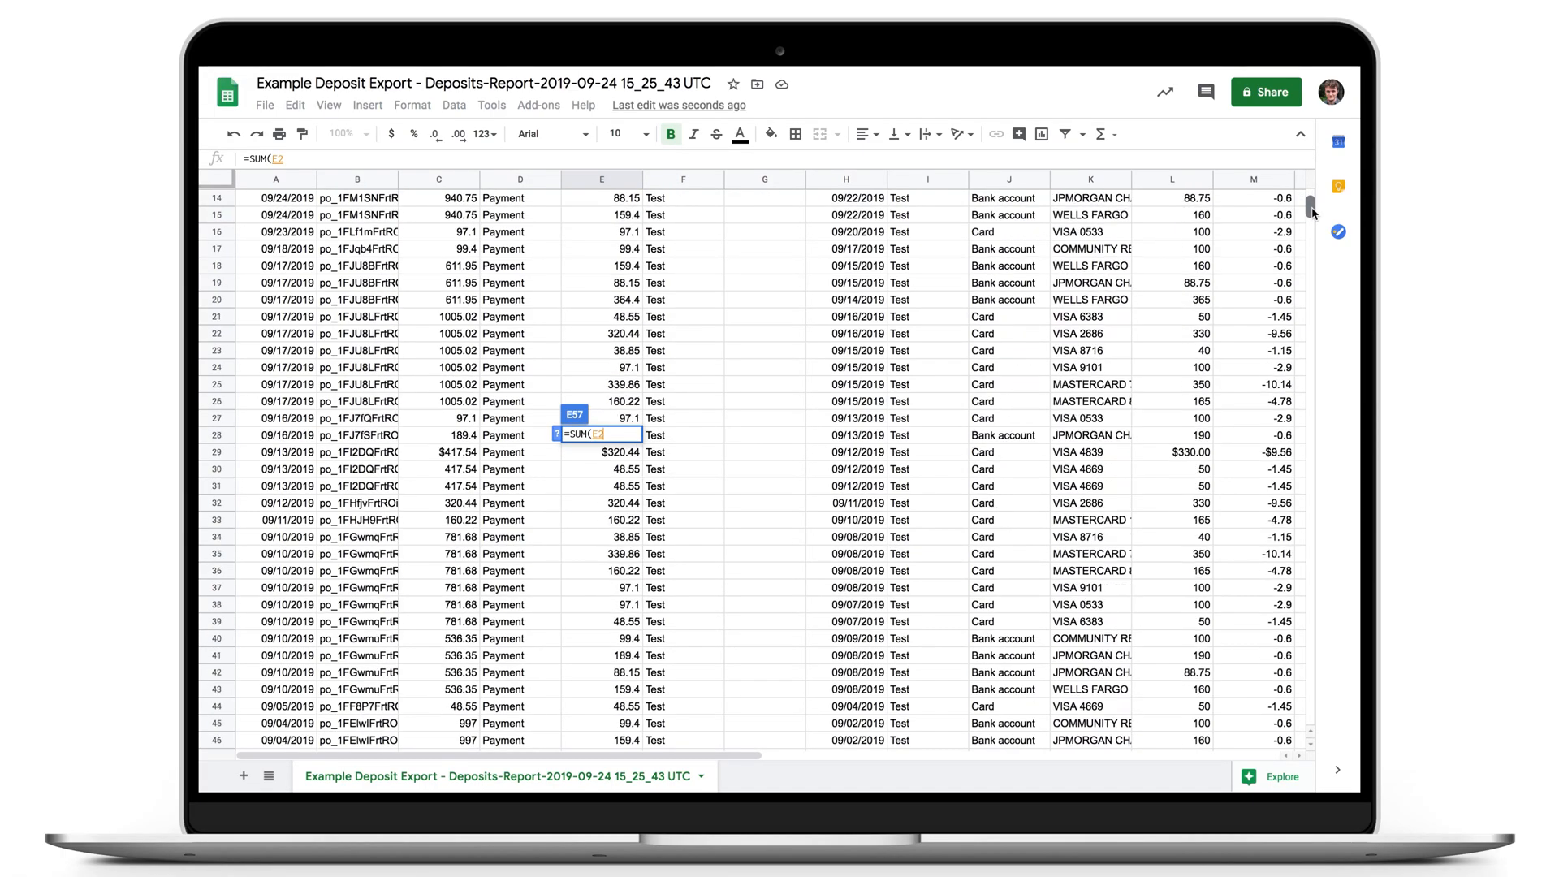
scroll("down", 3)
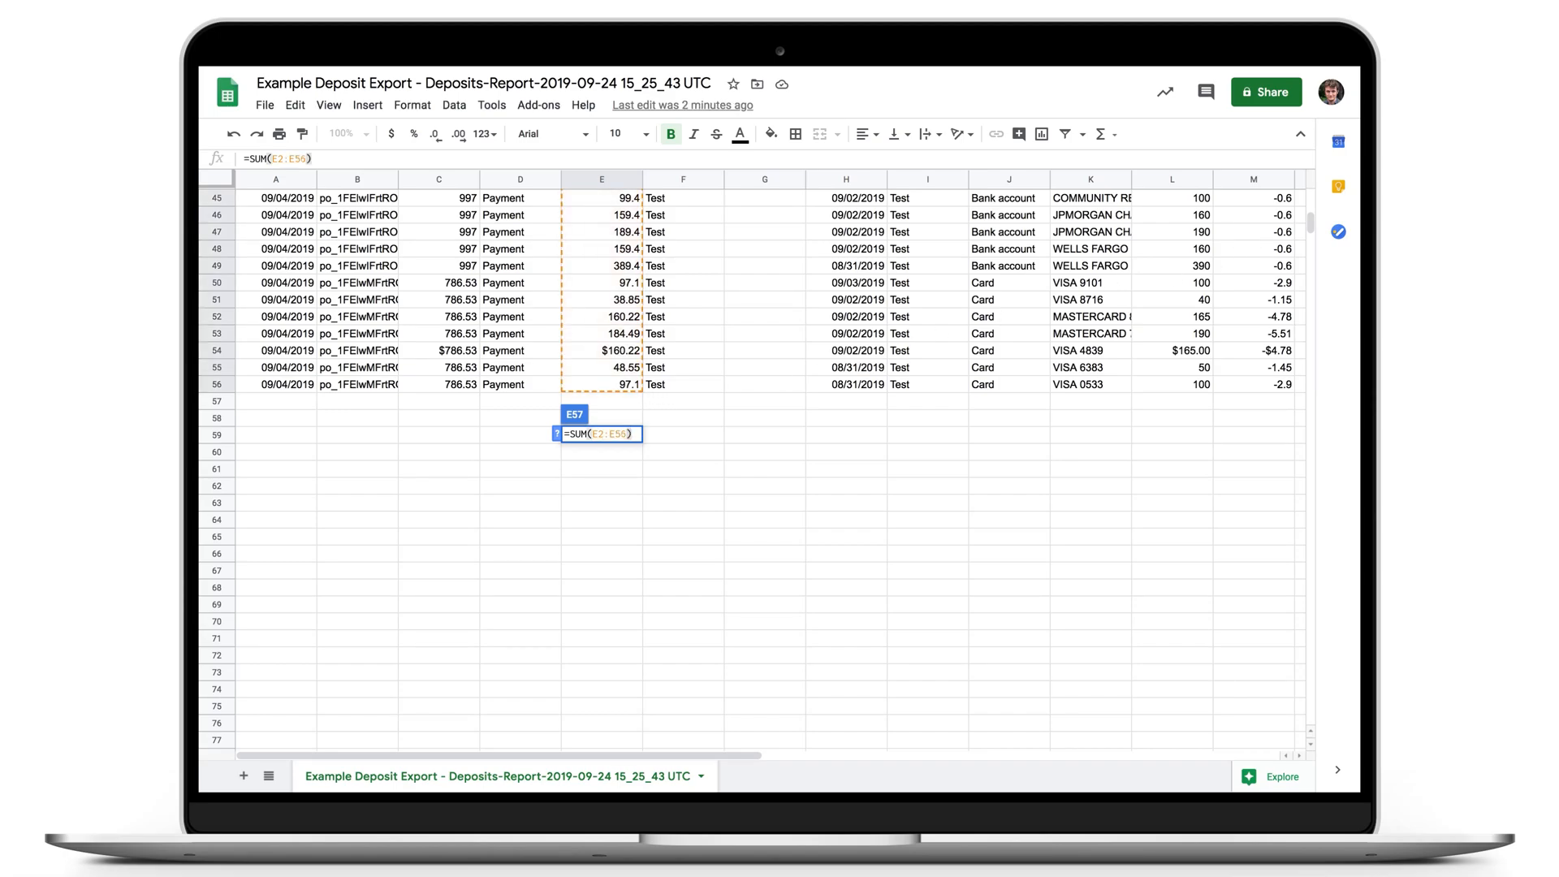
key("Enter")
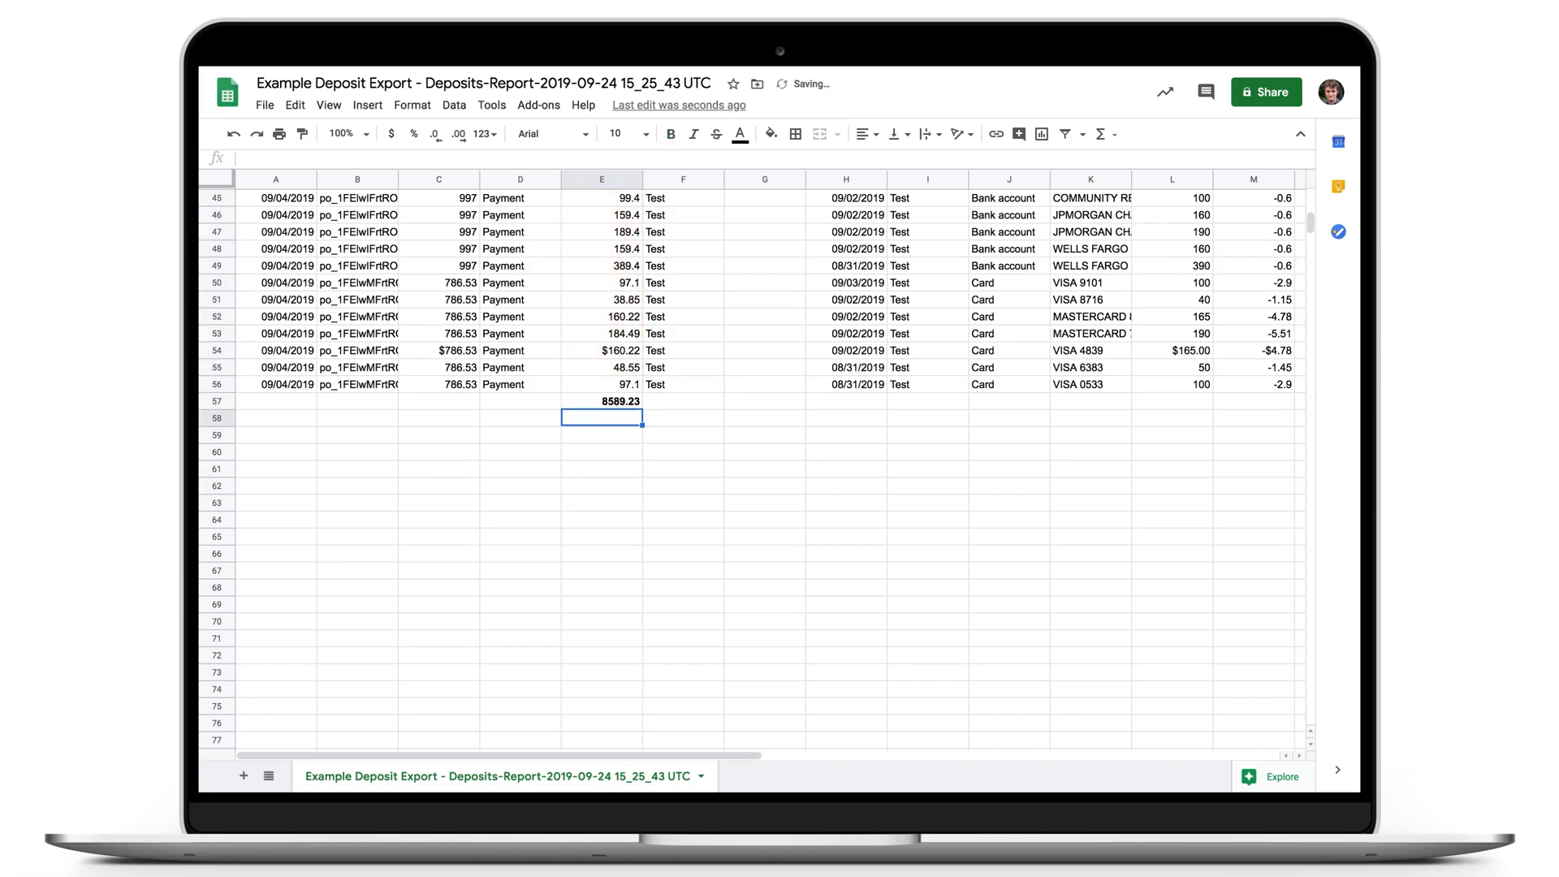
left_click(601, 400)
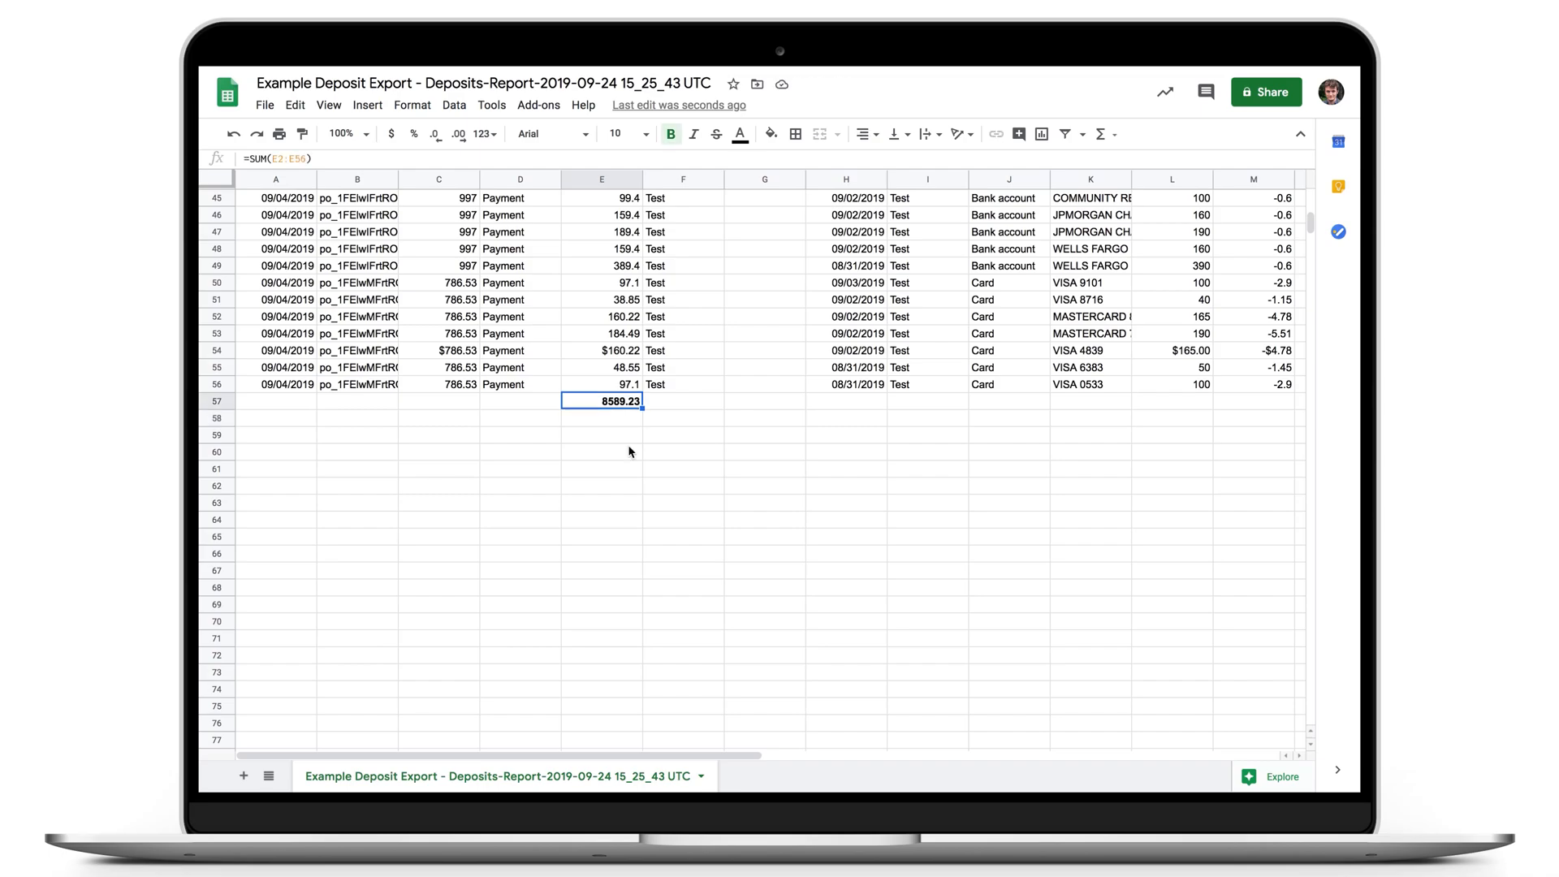